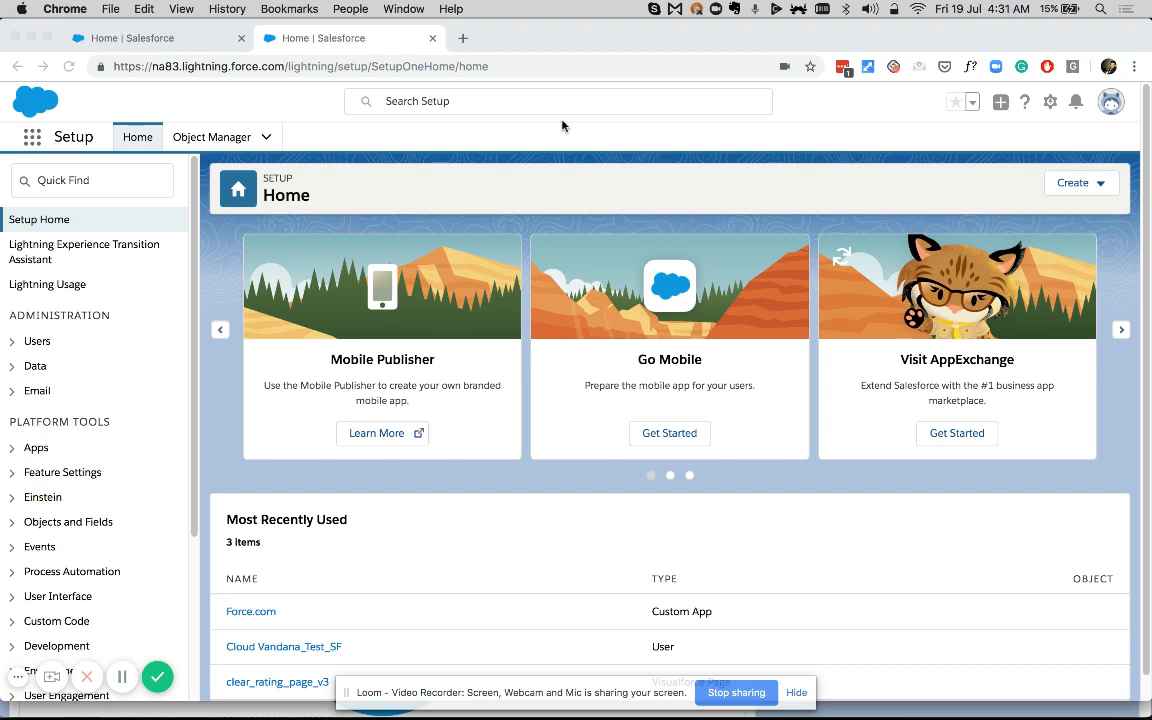
pyautogui.moveTo(1148, 198)
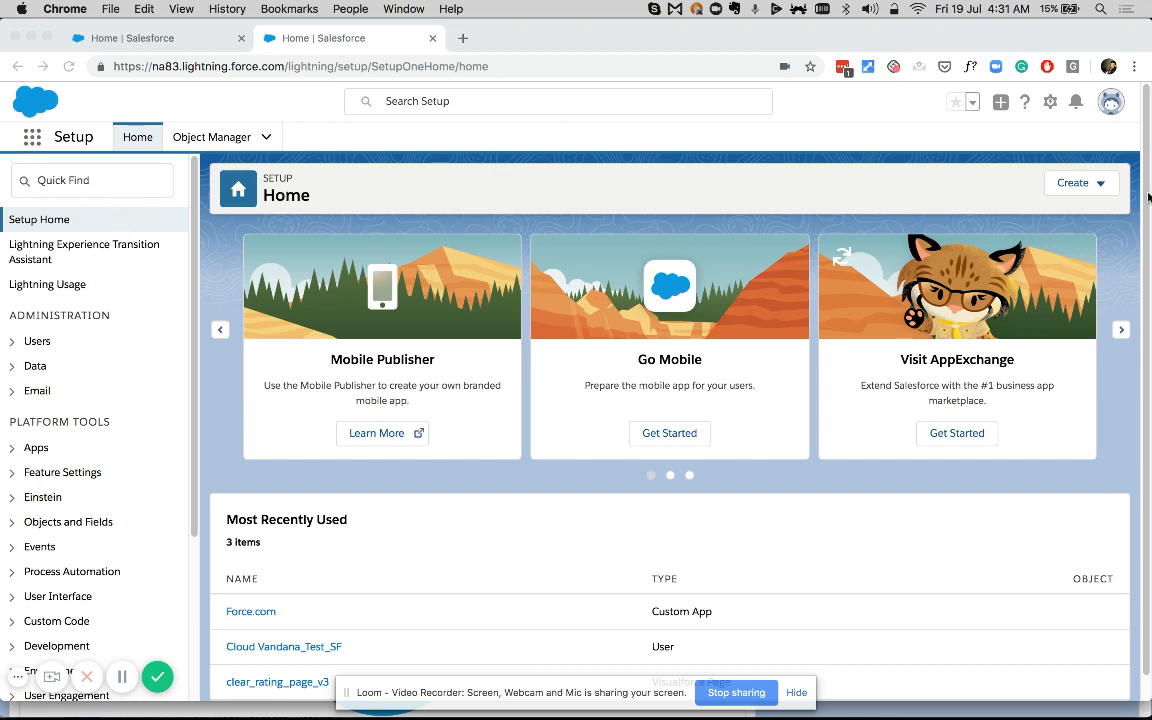
# - Search Quick Find for 'domain' and go to My Domain under Company Settings
pyautogui.click(1048, 100)
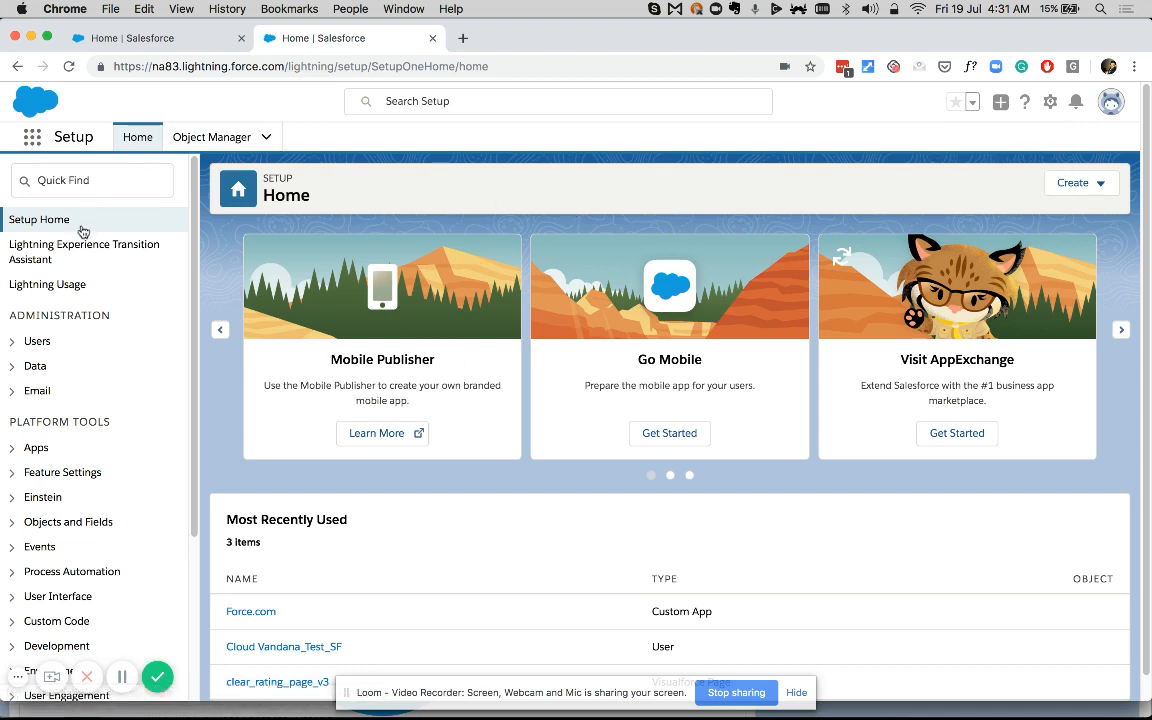
pyautogui.click(92, 180)
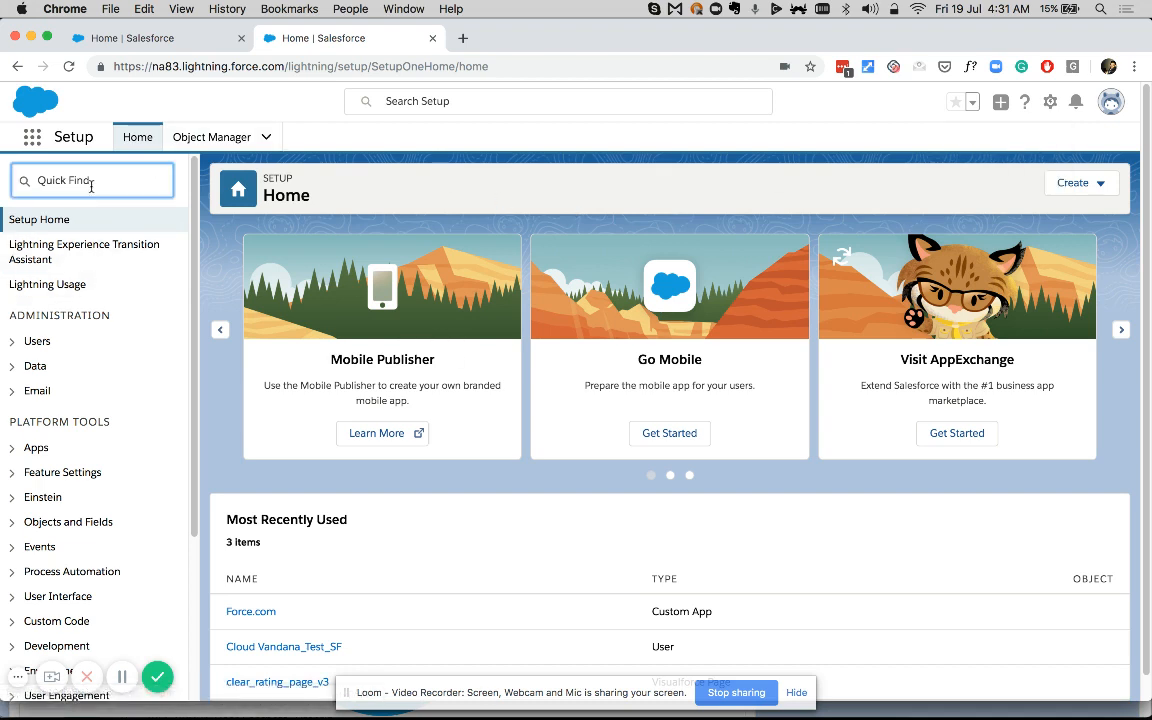
pyautogui.write('domain')
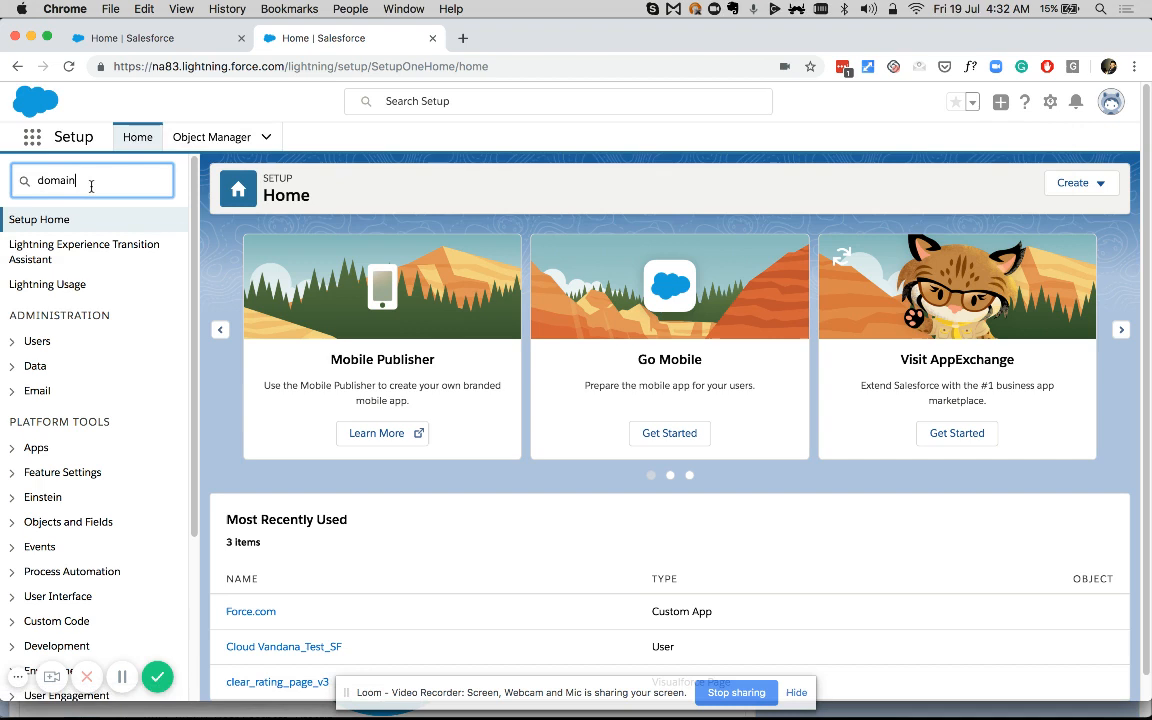
pyautogui.write('domain')
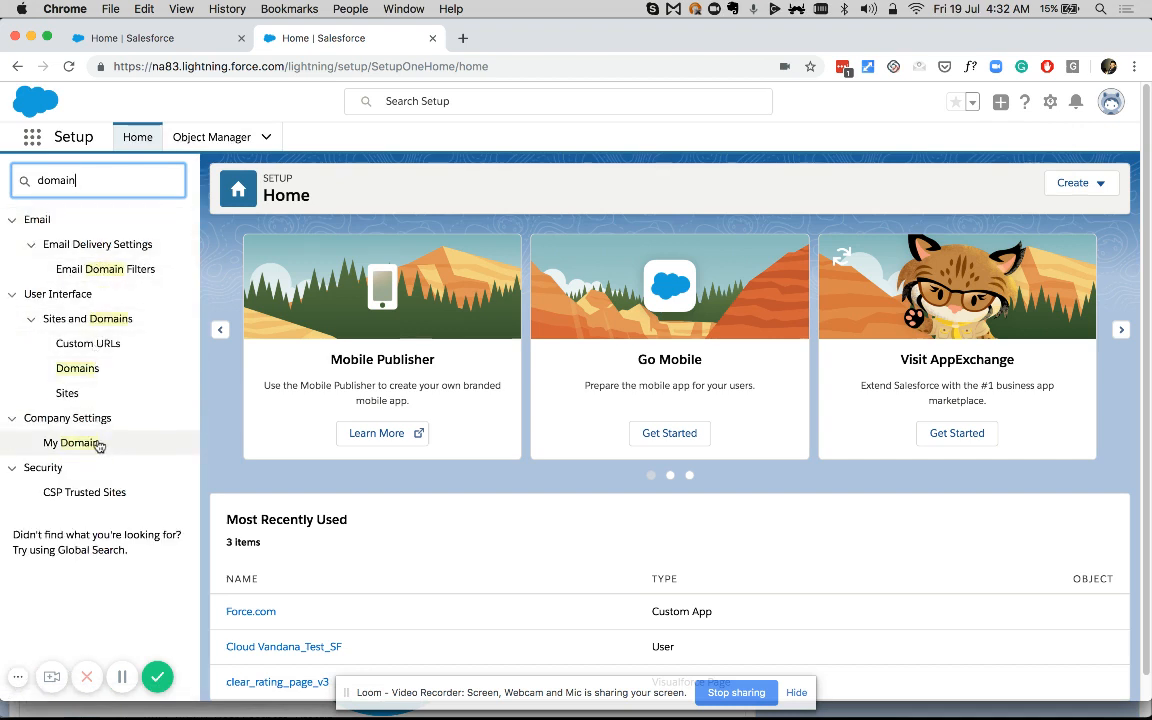
pyautogui.moveTo(104, 460)
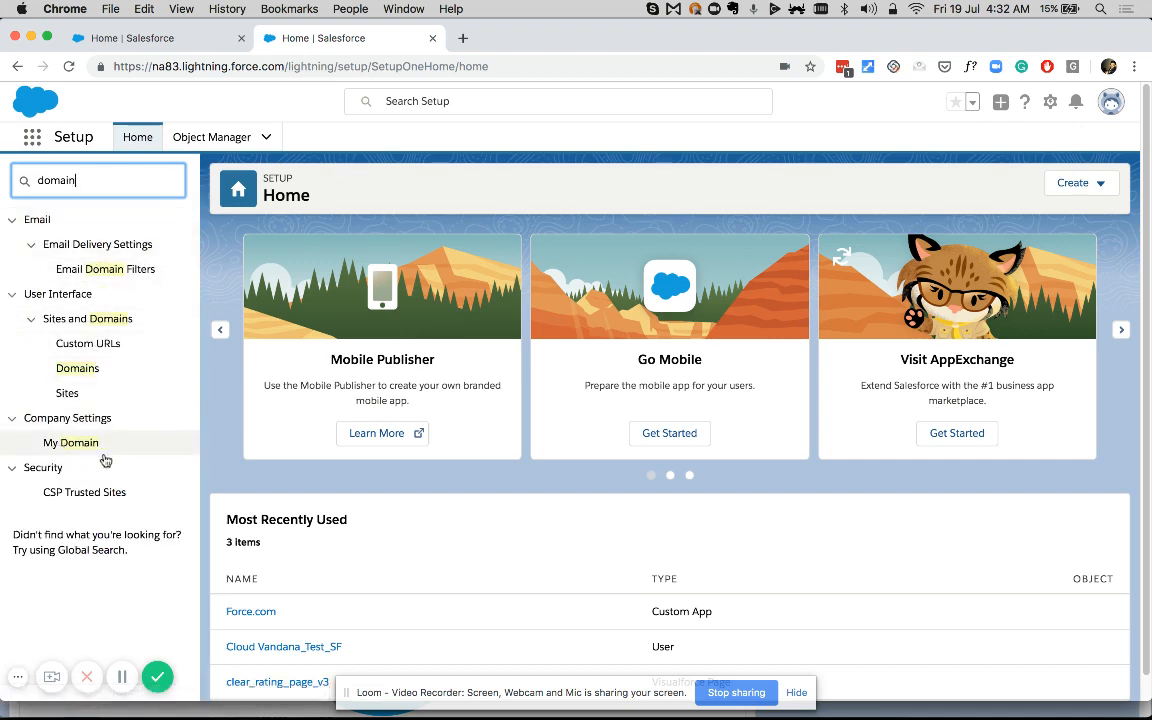
pyautogui.click(72, 442)
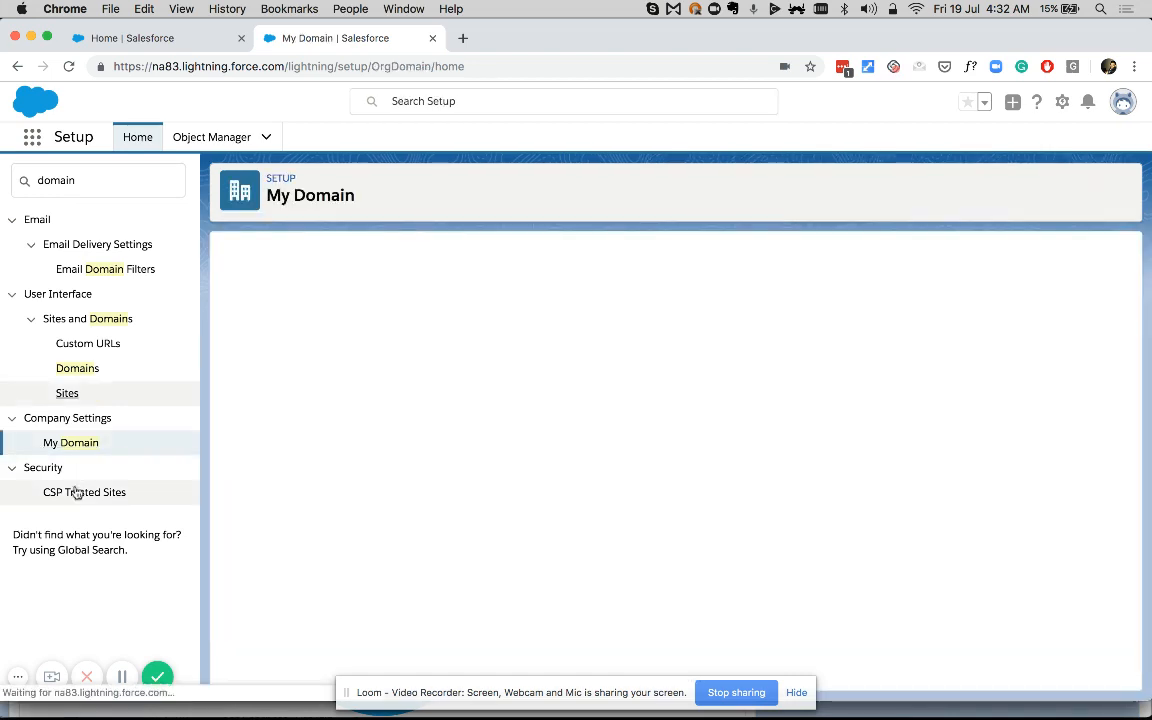
# - Enter 'acme-corp' as the domain name and check that it is available
pyautogui.click(70, 442)
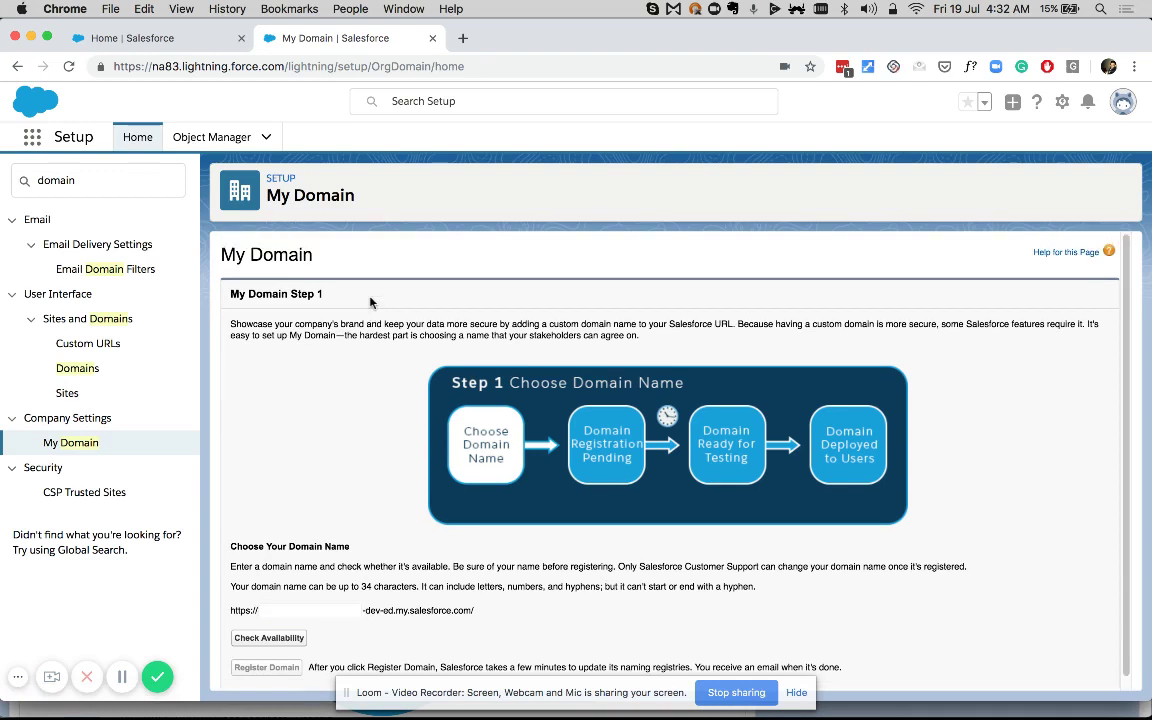
pyautogui.scroll(-3)
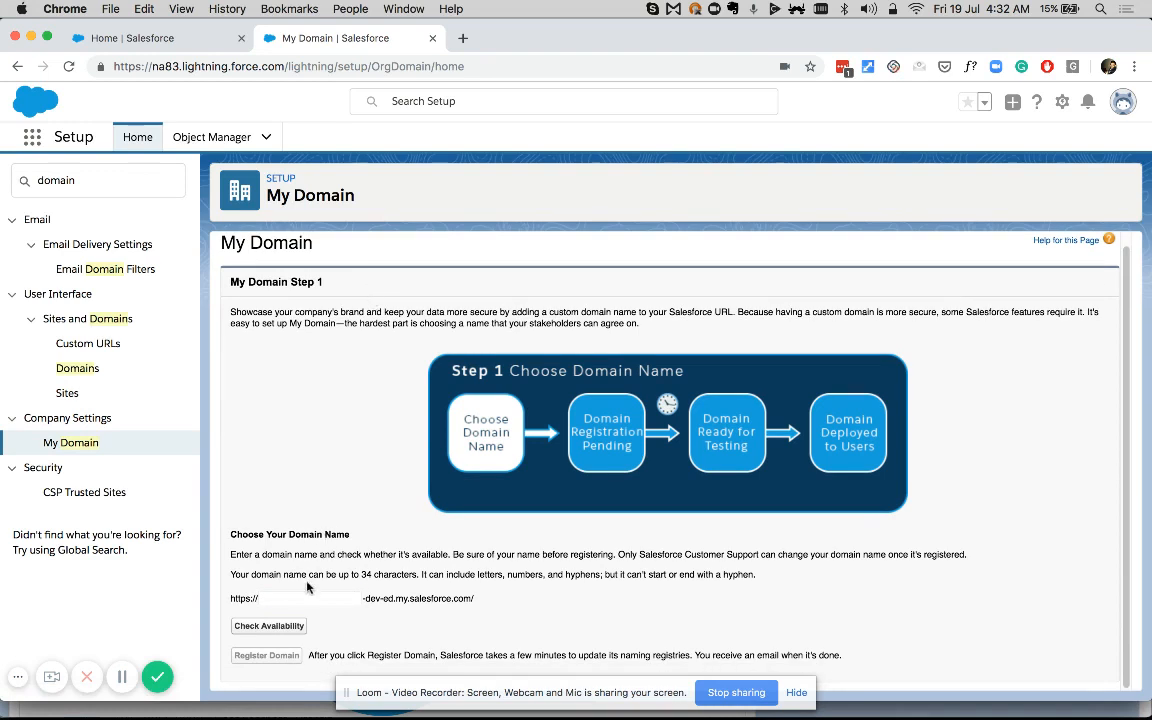
pyautogui.click(294, 598)
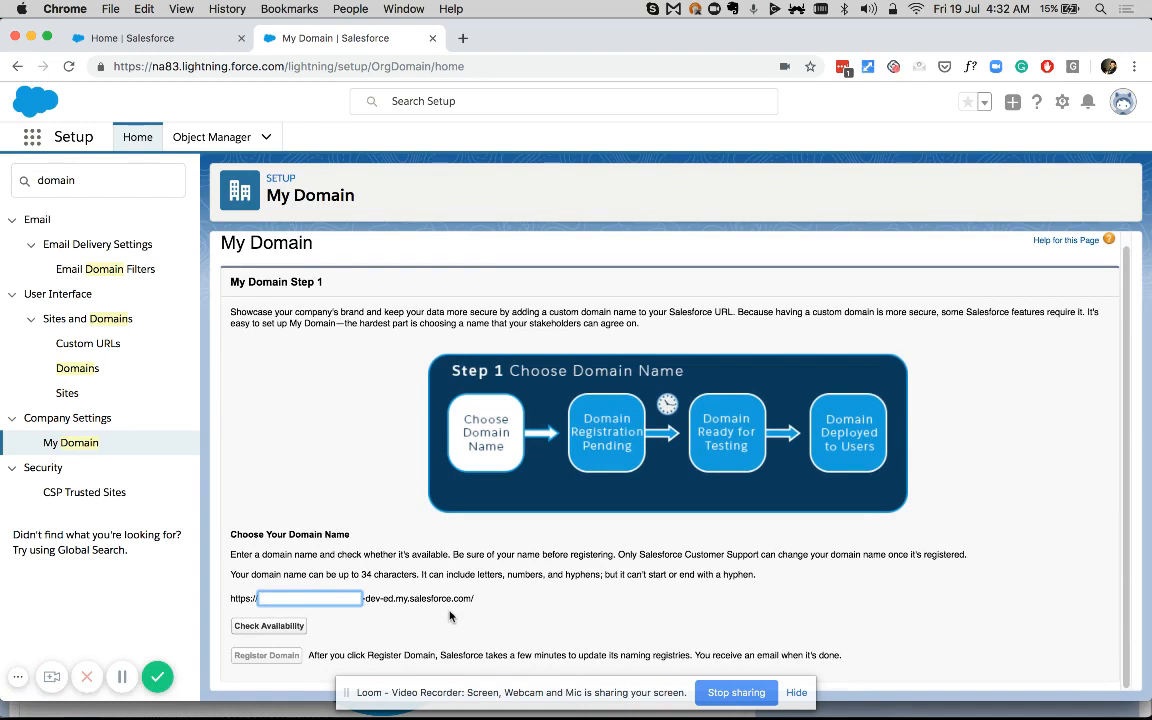
pyautogui.write('acme-corp')
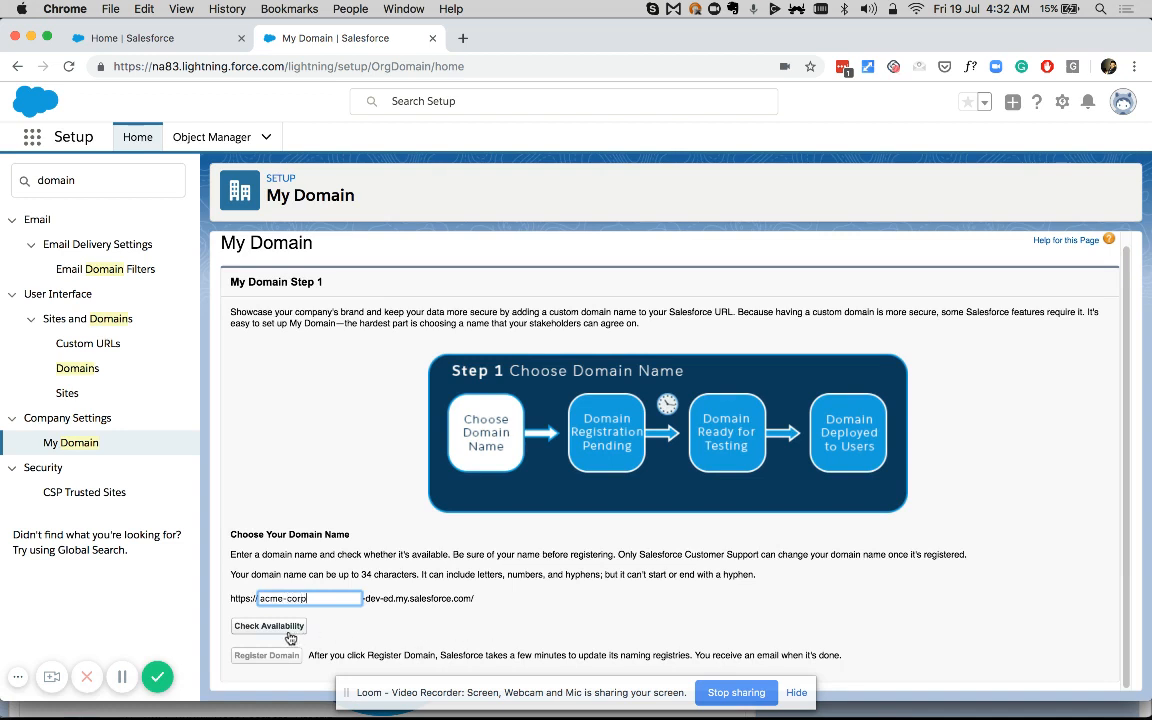
pyautogui.click(268, 624)
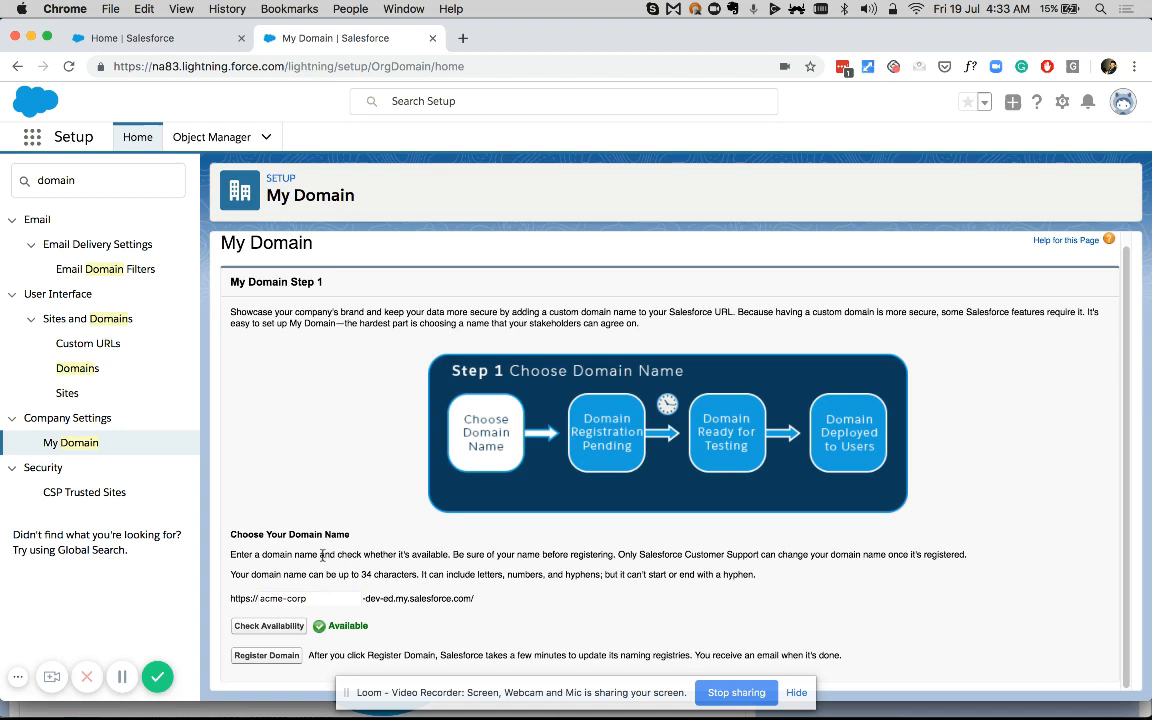
pyautogui.moveTo(280, 660)
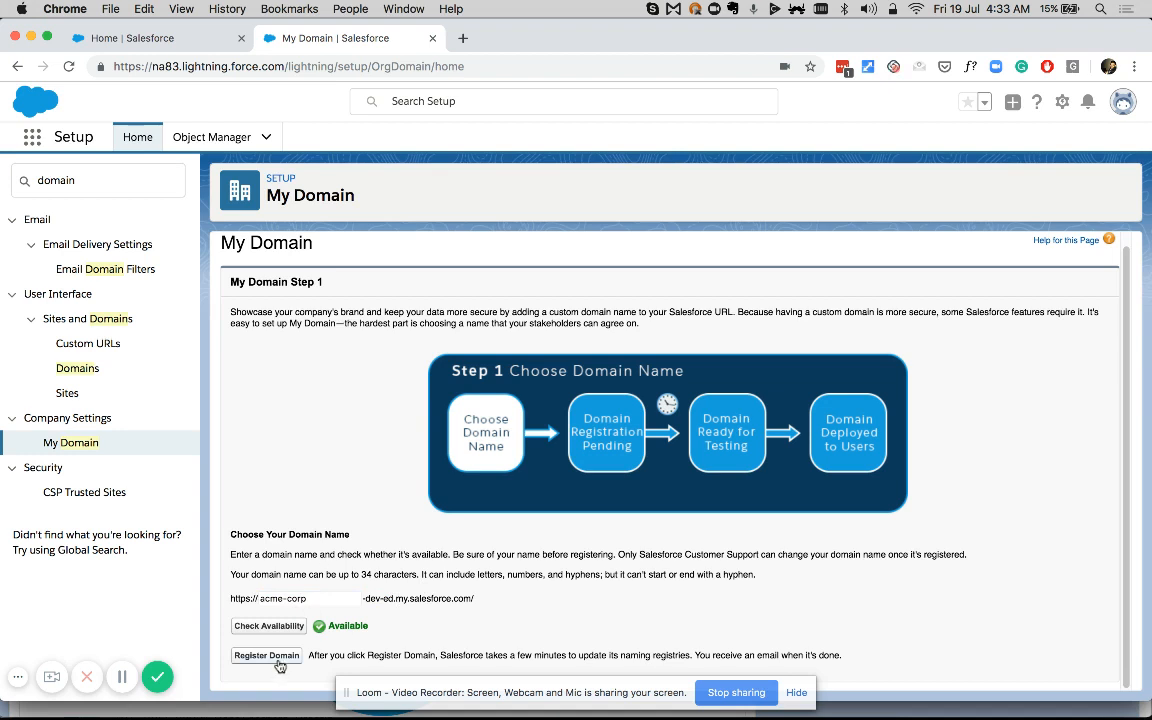
# - After acme-corp is rejected as taken, enter 'cloudvandana-dev3' and confirm it is available
pyautogui.click(266, 656)
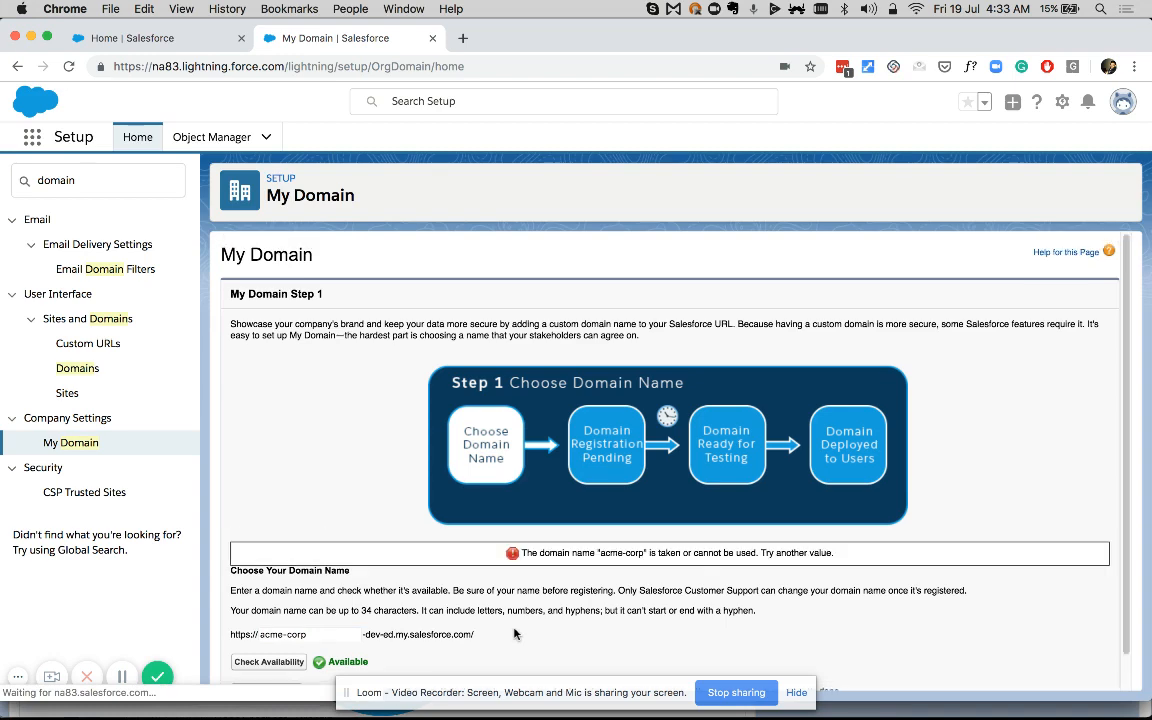
pyautogui.scroll(-3)
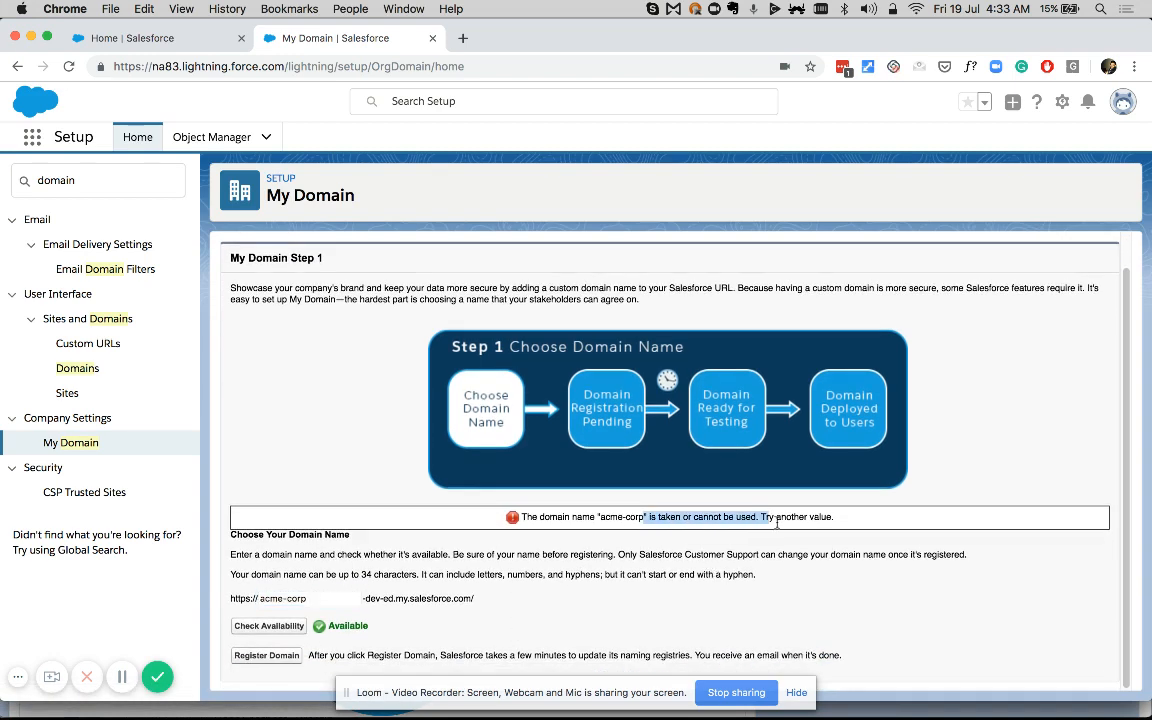
pyautogui.click(308, 598)
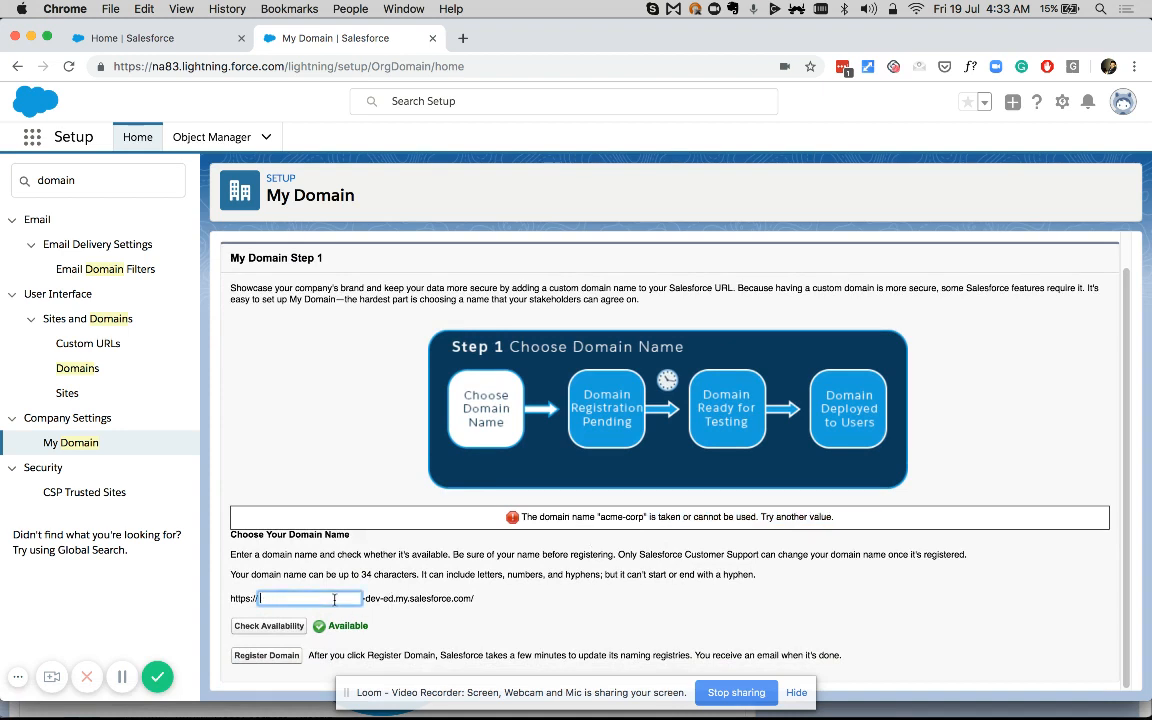
pyautogui.write('cloudv')
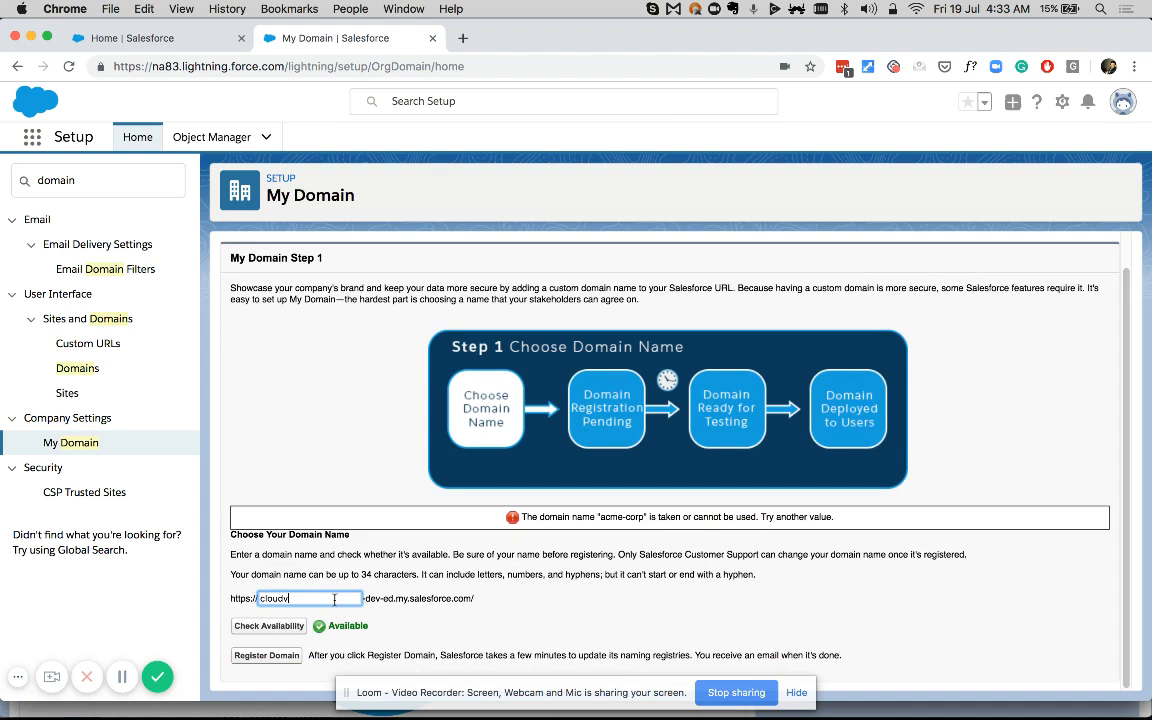
pyautogui.write('andana')
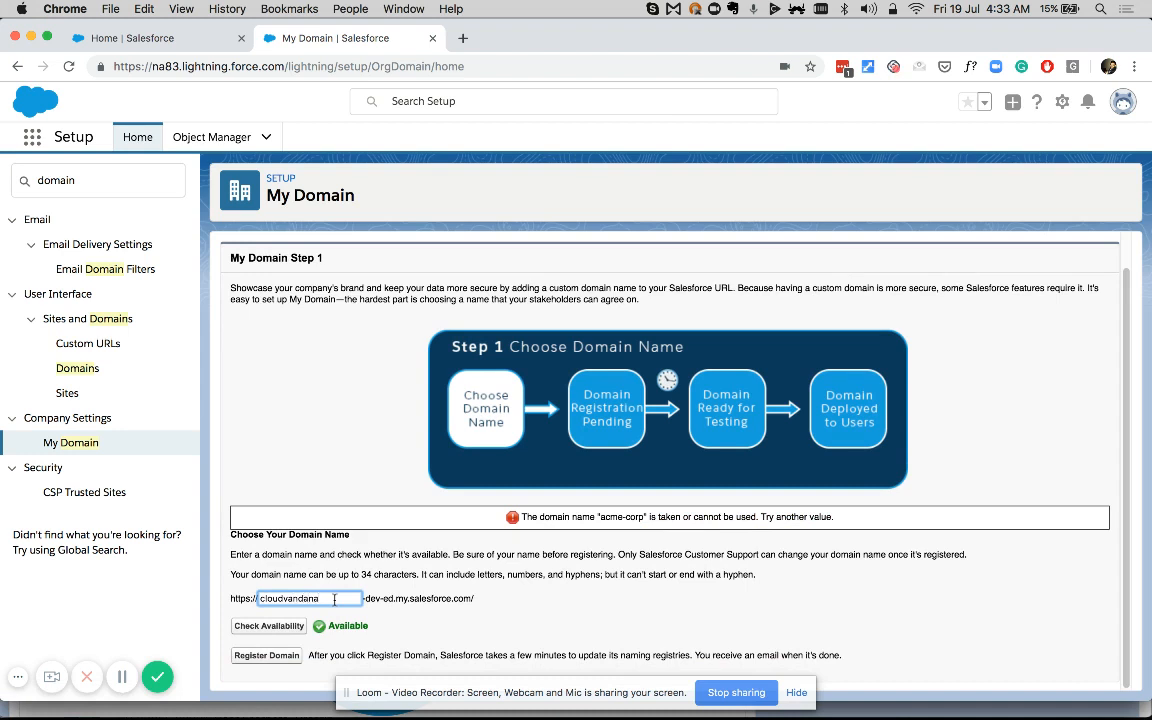
pyautogui.write('-dev3')
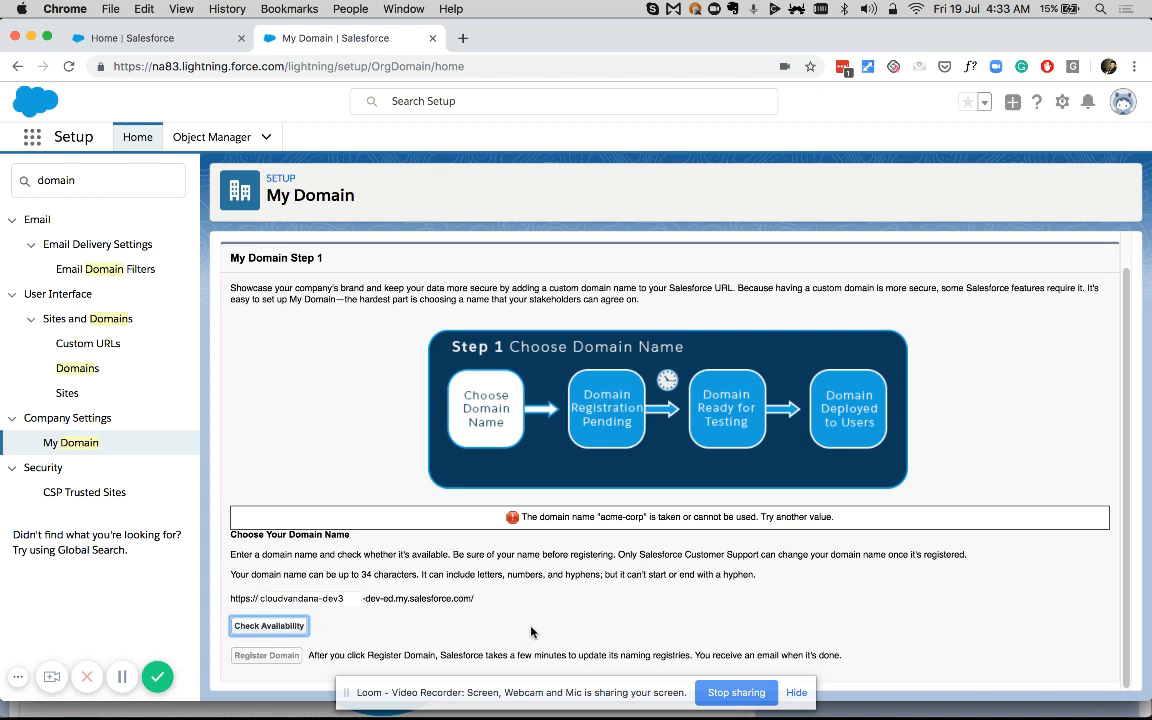
pyautogui.click(268, 624)
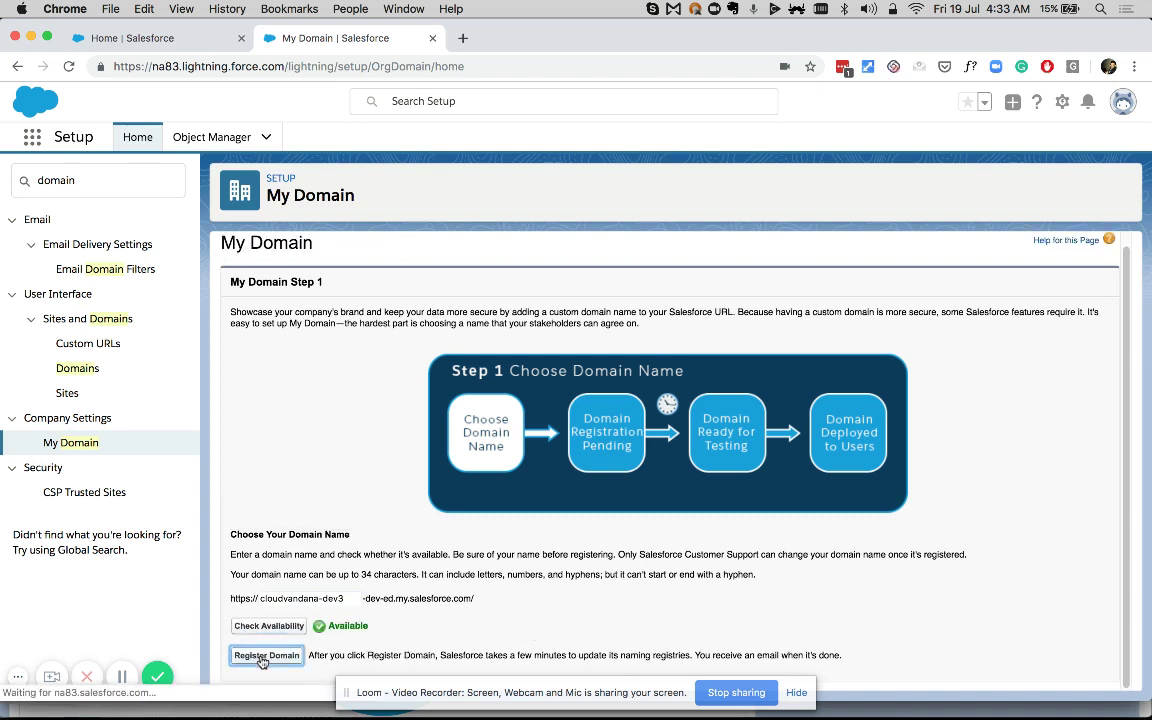
# - Register cloudvandana-dev3, leaving My Domain at Step 2 registration pending
pyautogui.click(266, 656)
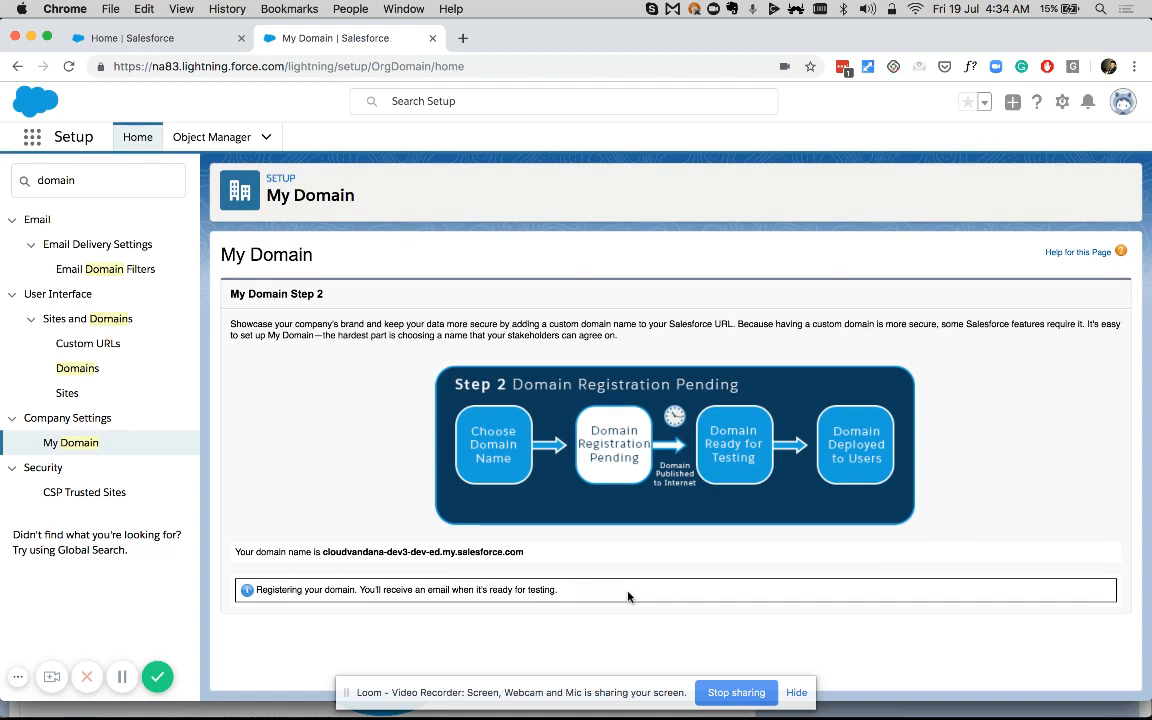
pyautogui.moveTo(412, 474)
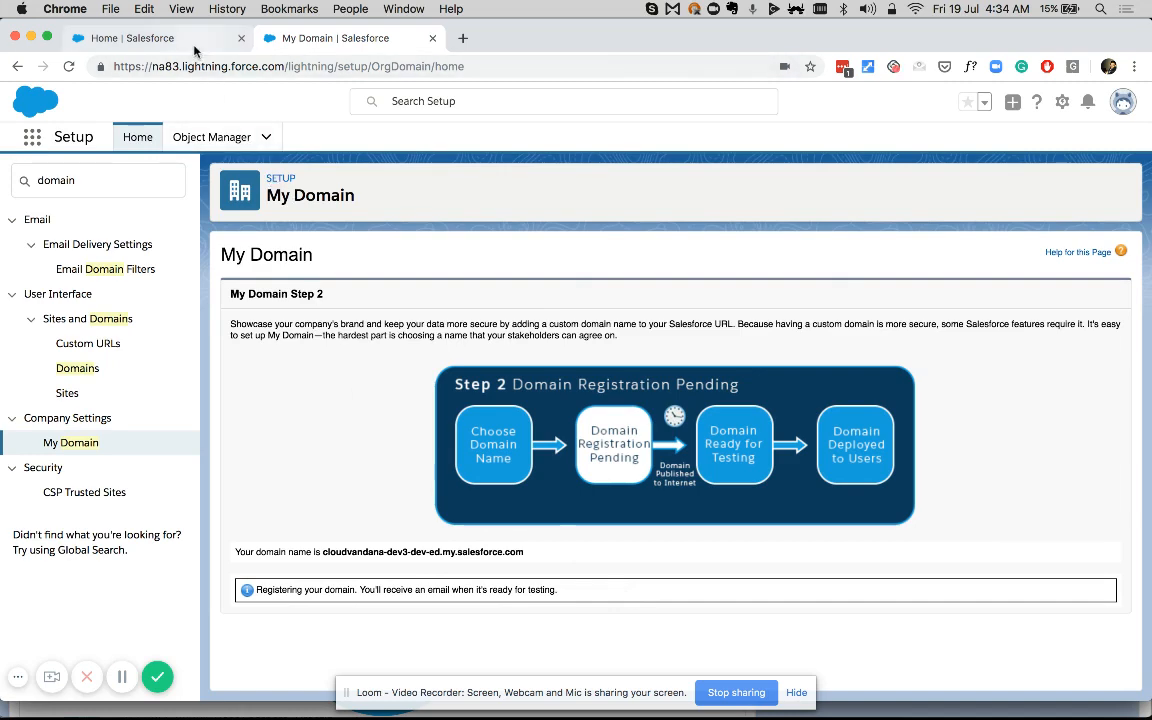
# - Switch to the other org, find My Domain at Step 3 and start the login test of the new domain
pyautogui.click(130, 38)
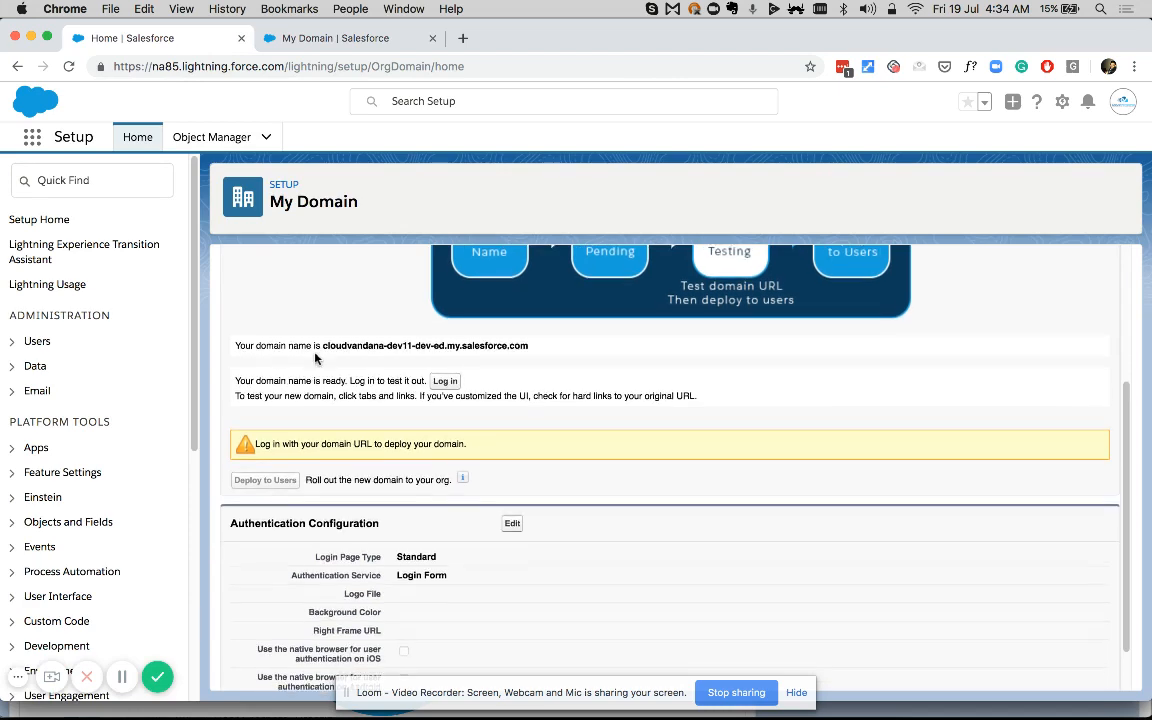
pyautogui.scroll(3)
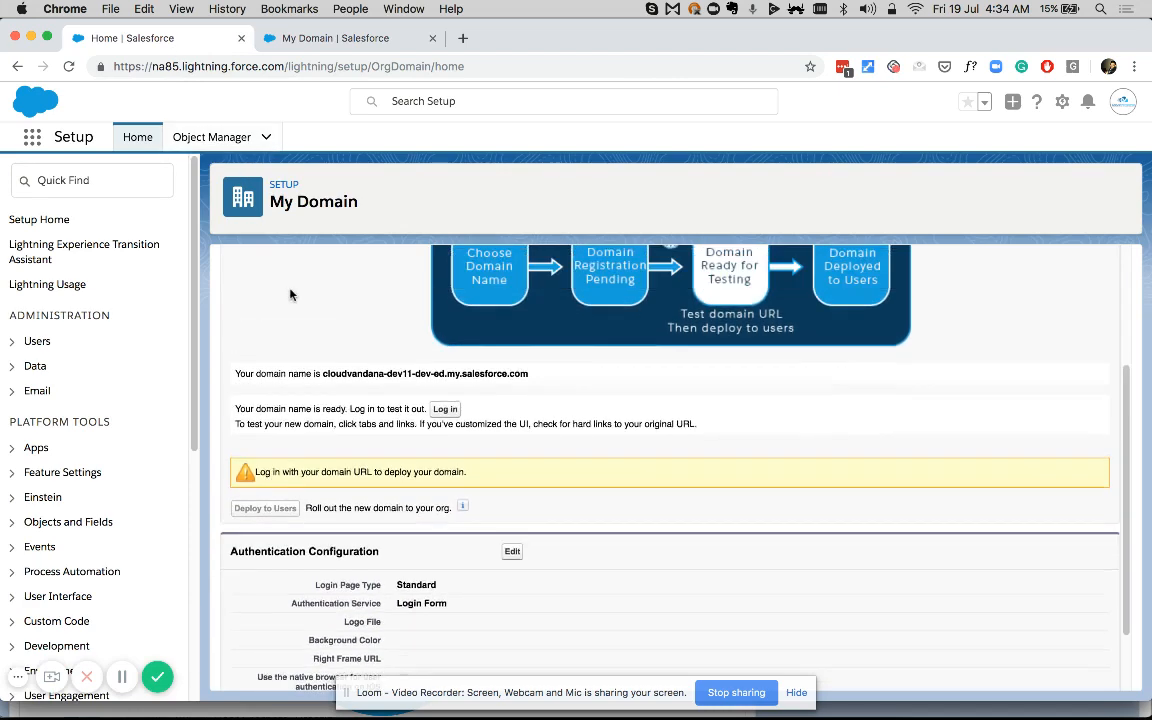
pyautogui.scroll(3)
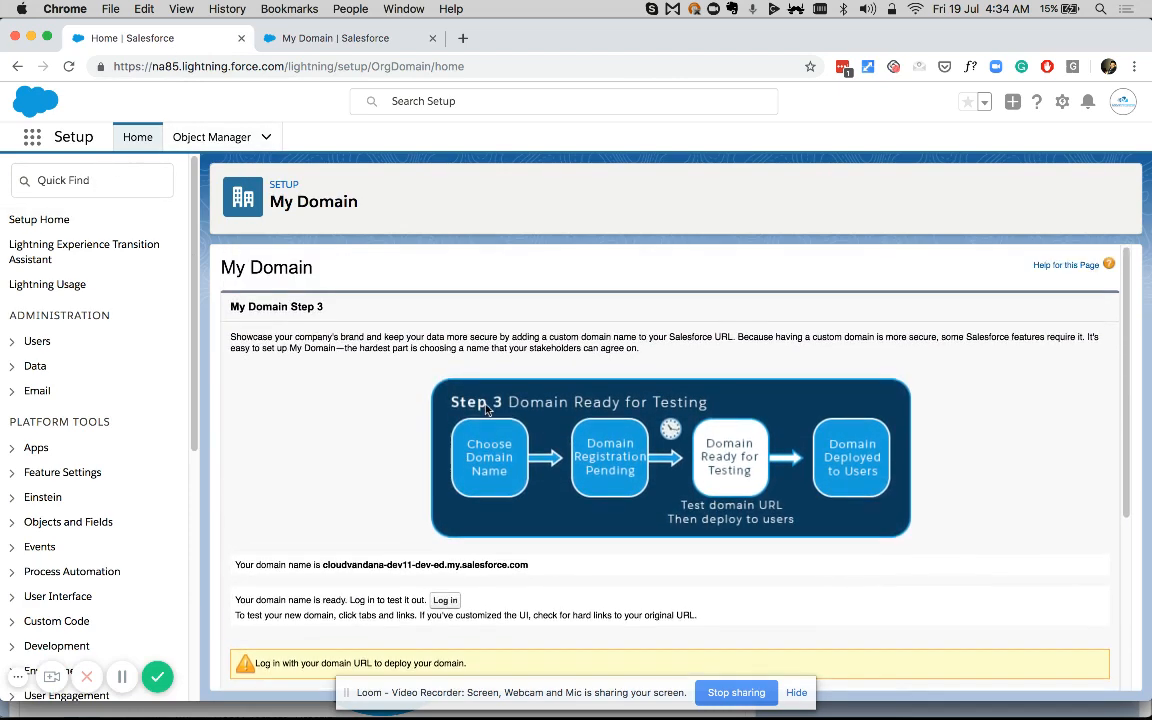
pyautogui.scroll(-3)
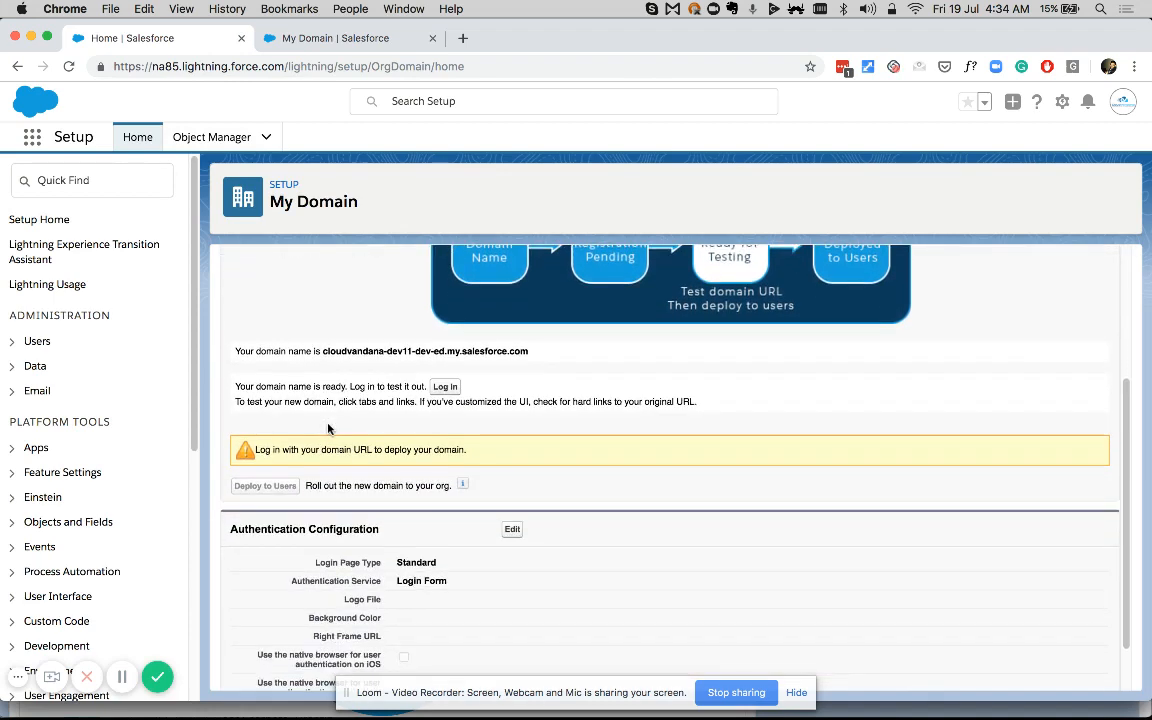
pyautogui.write('my domain')
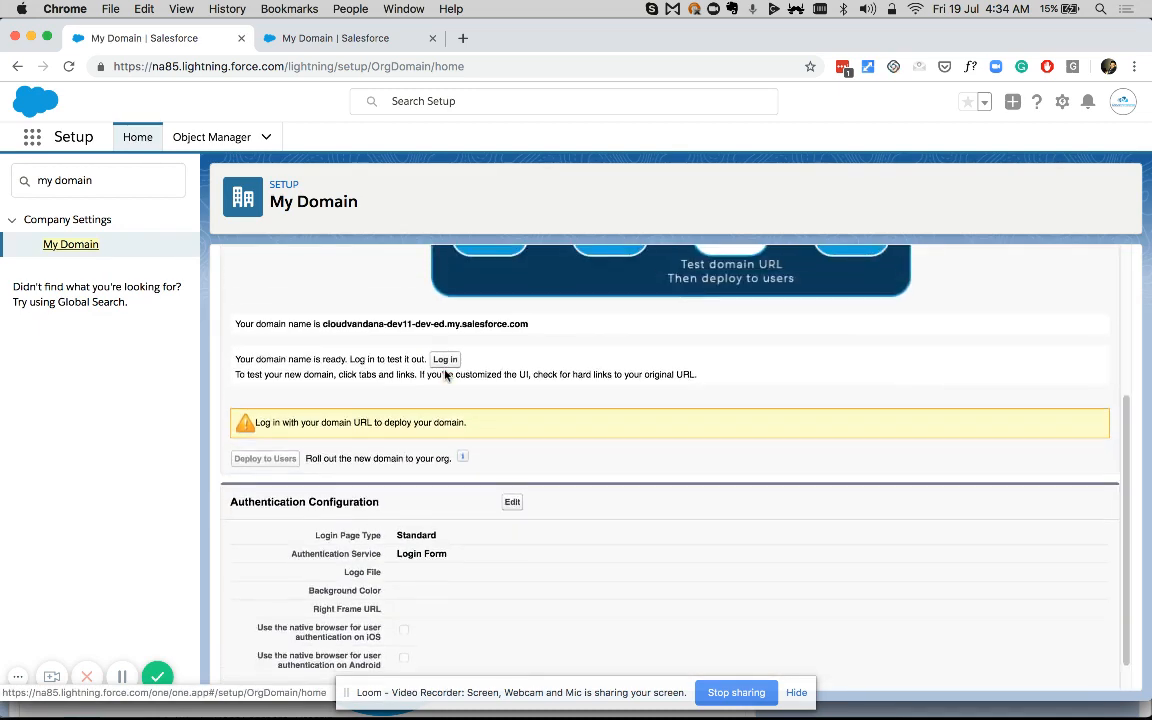
pyautogui.scroll(3)
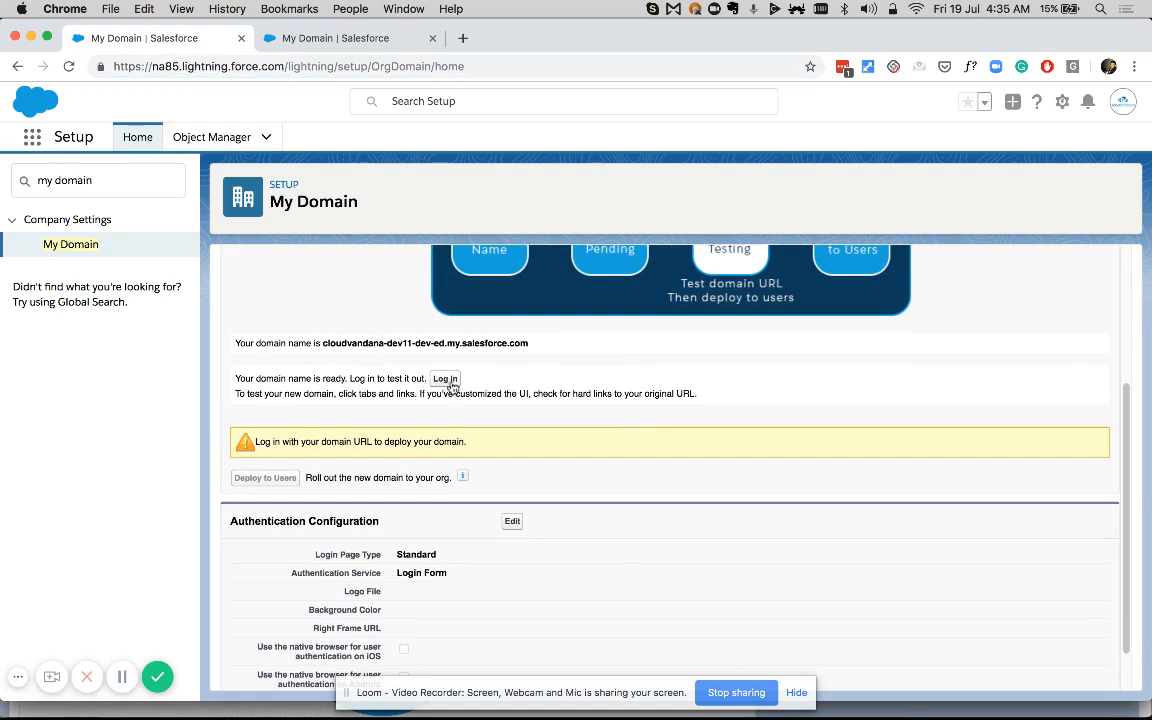
pyautogui.click(444, 378)
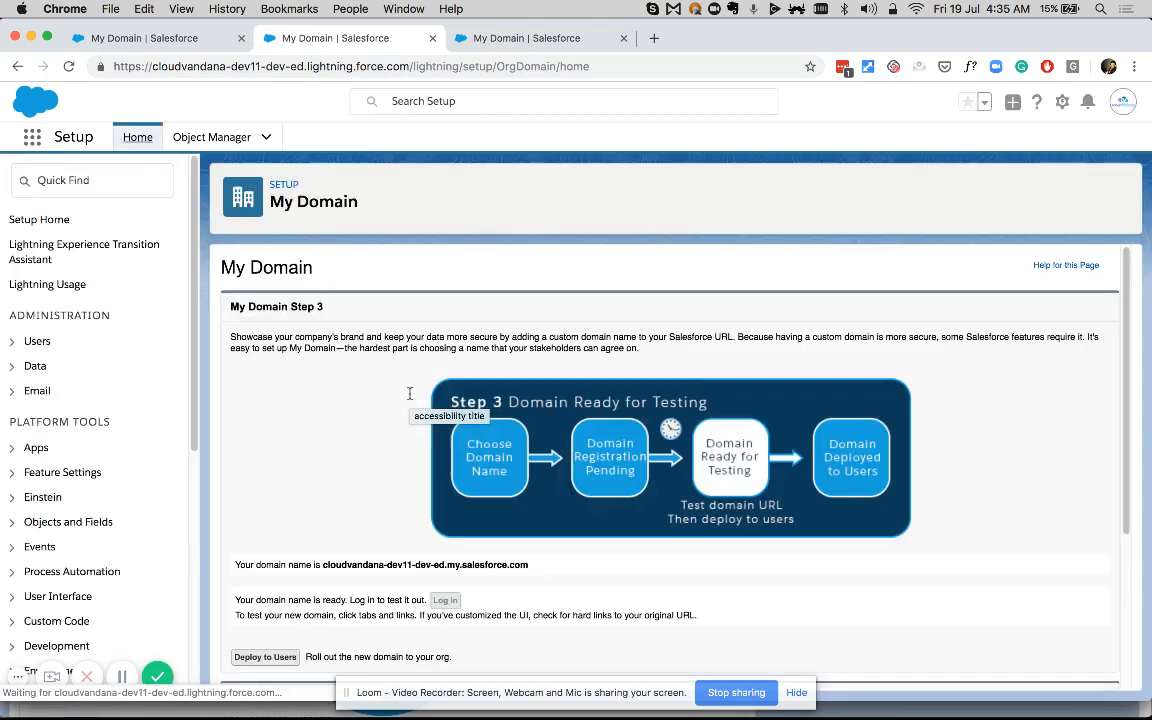
# - Review the My Domain page now reached through the new domain URL
pyautogui.scroll(-3)
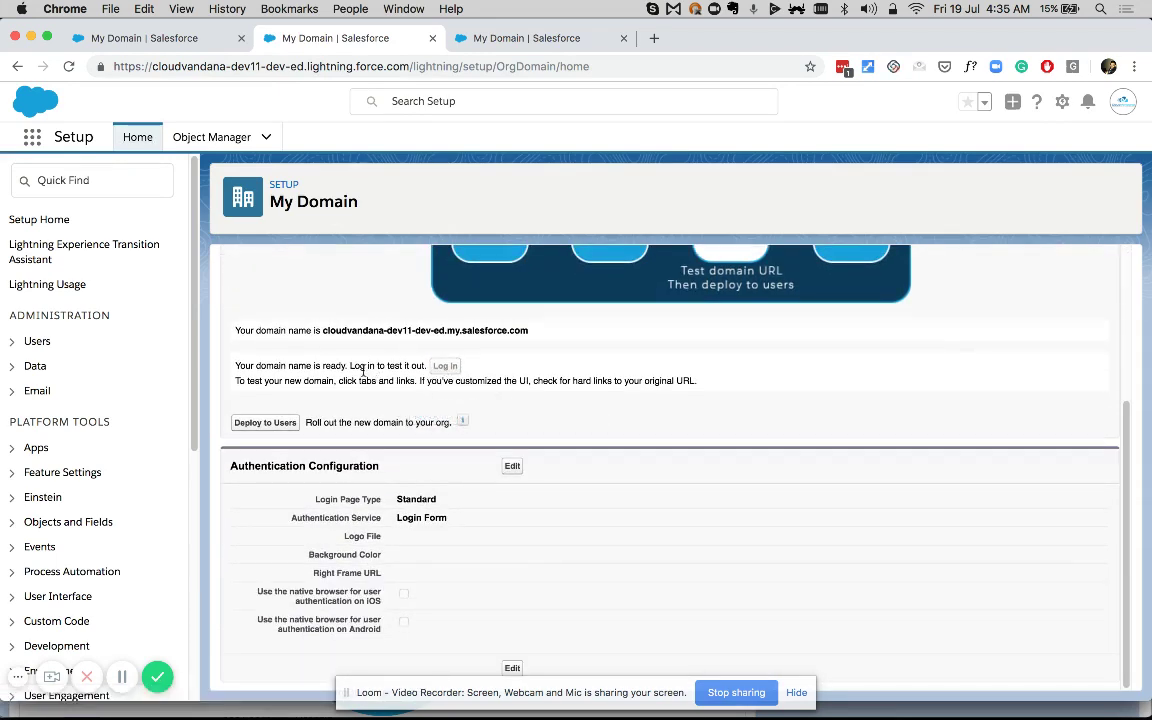
pyautogui.moveTo(264, 422)
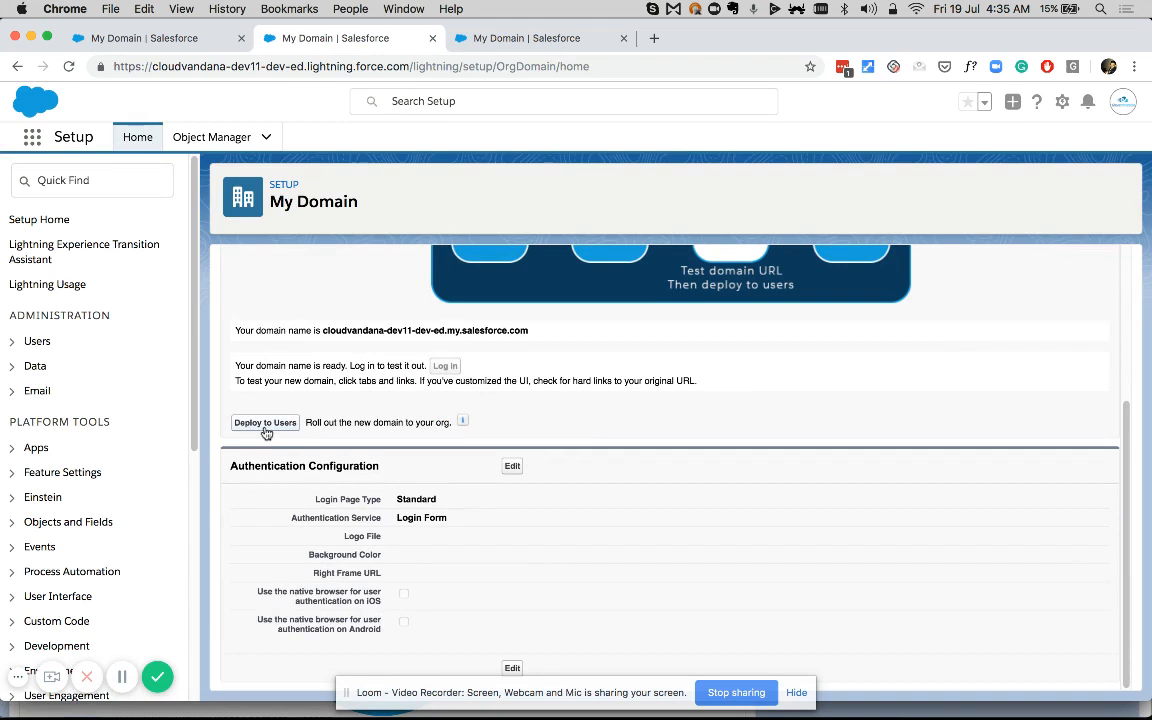
pyautogui.moveTo(416, 380)
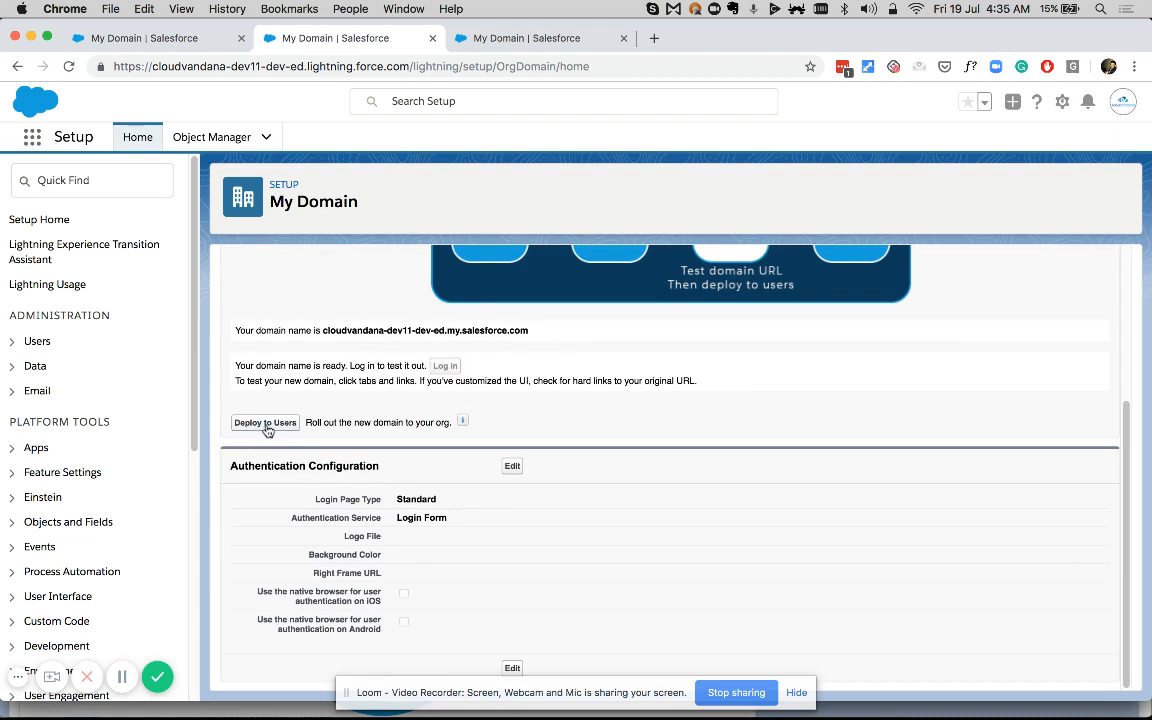
# - Deploy the domain to users and accept the immediate-activation warning
pyautogui.click(264, 422)
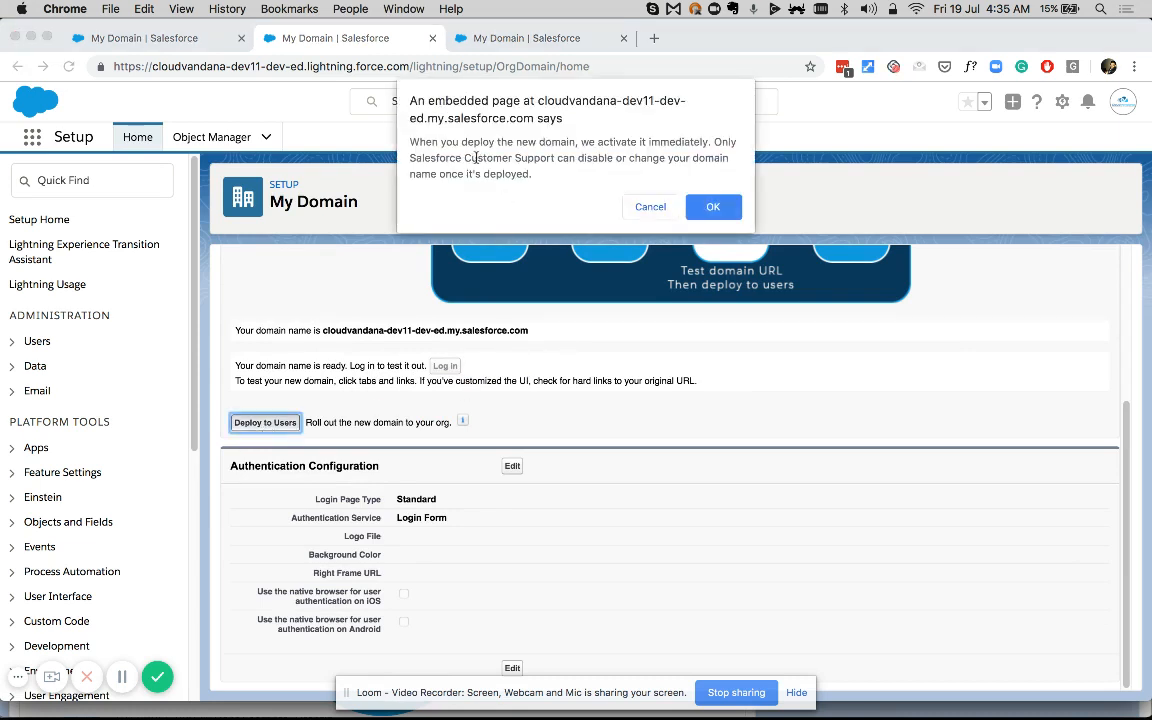
pyautogui.moveTo(696, 148)
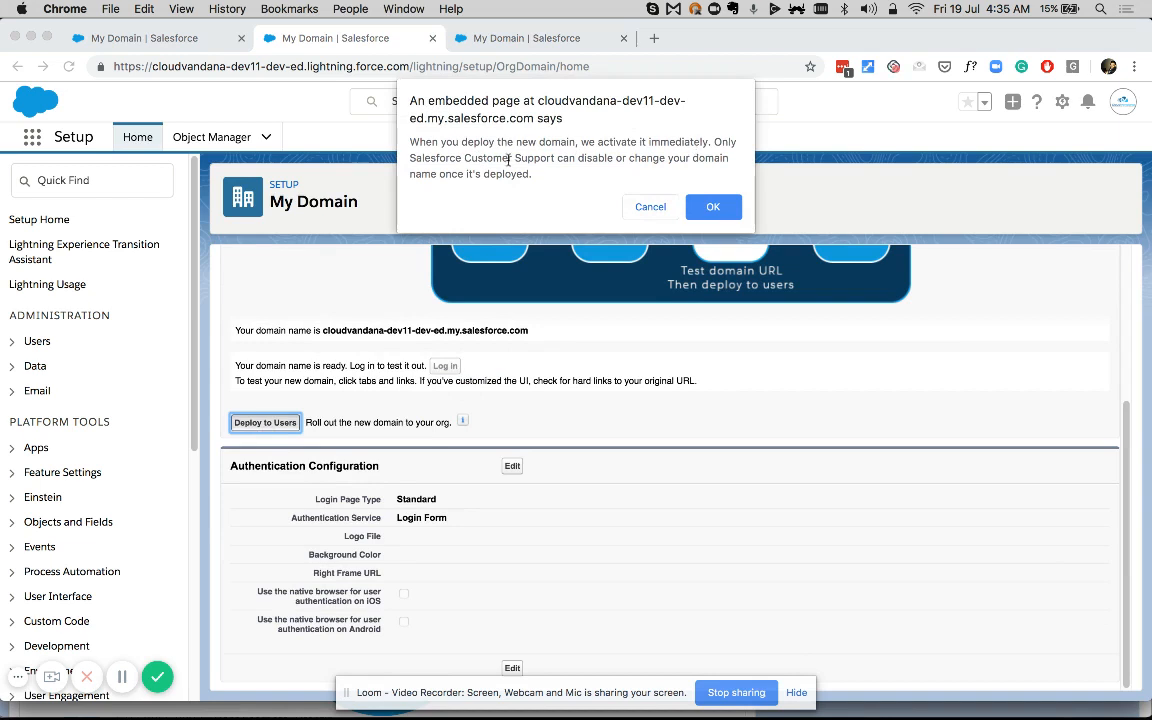
pyautogui.moveTo(552, 188)
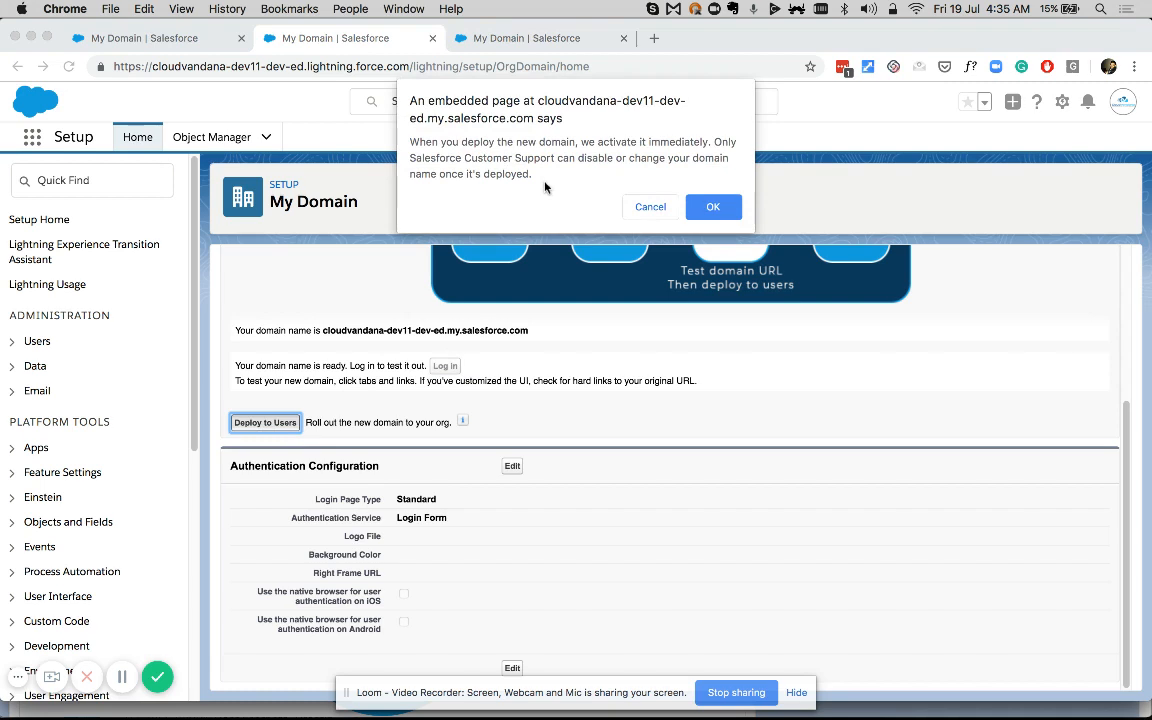
pyautogui.moveTo(712, 206)
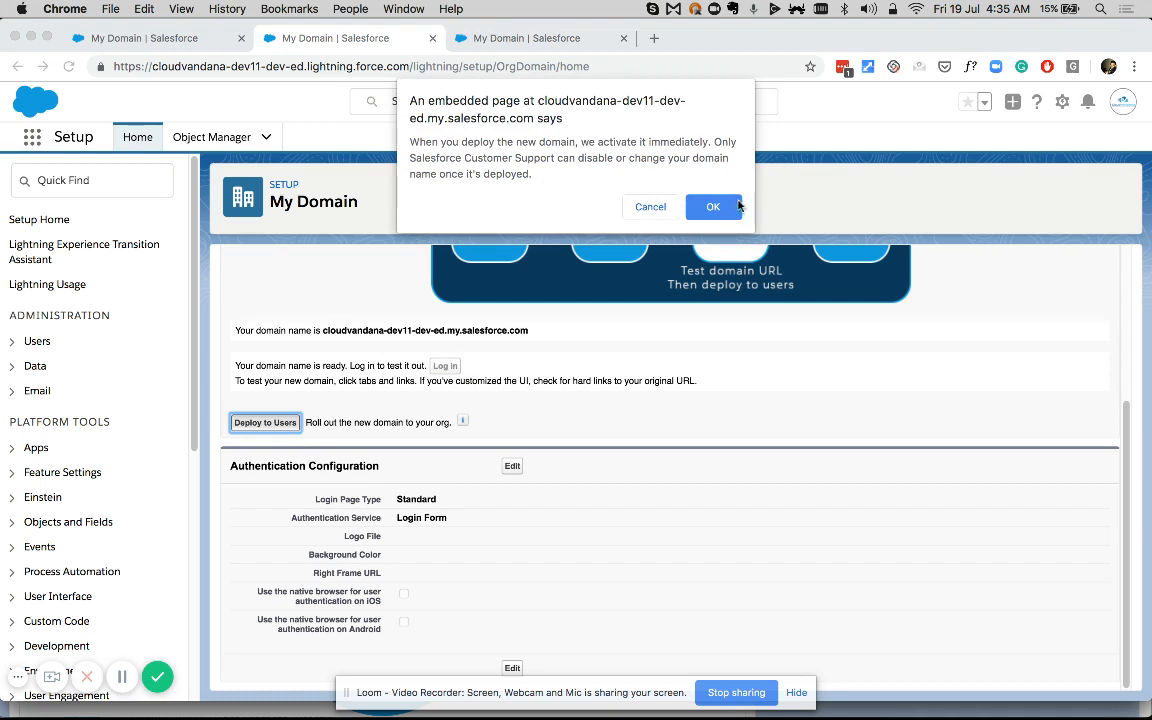
pyautogui.click(712, 206)
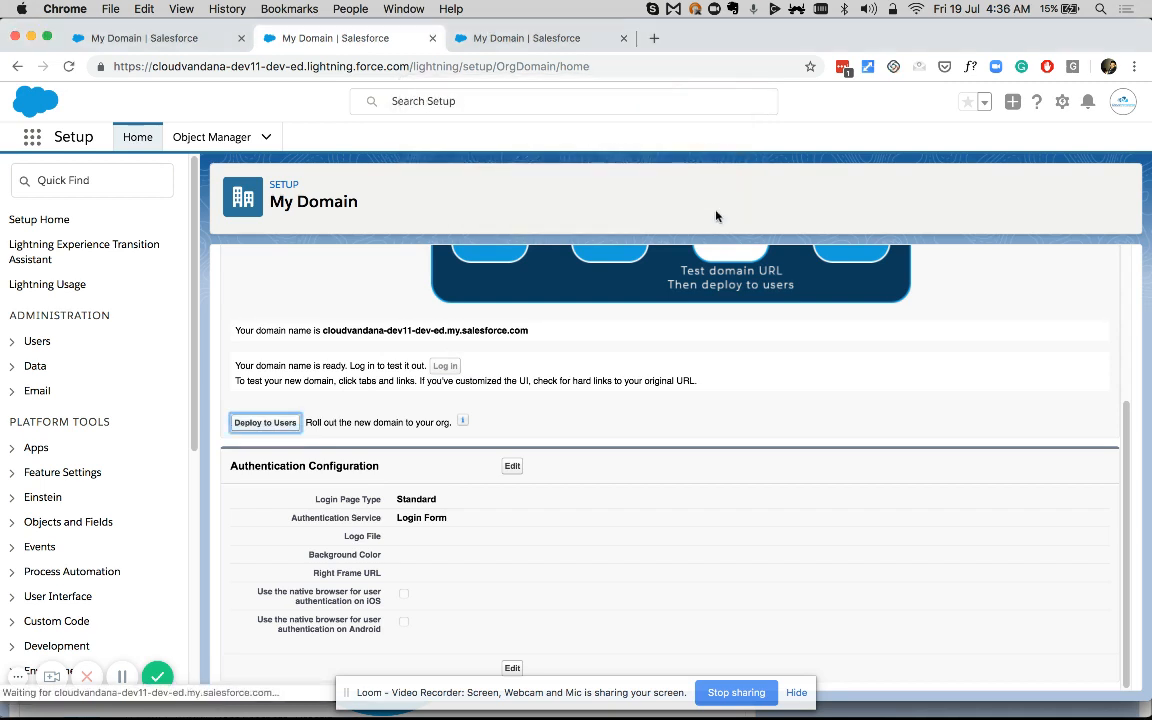
# - Scroll the Step 4 page to review My Domain Settings, login and redirect policies
pyautogui.scroll(3)
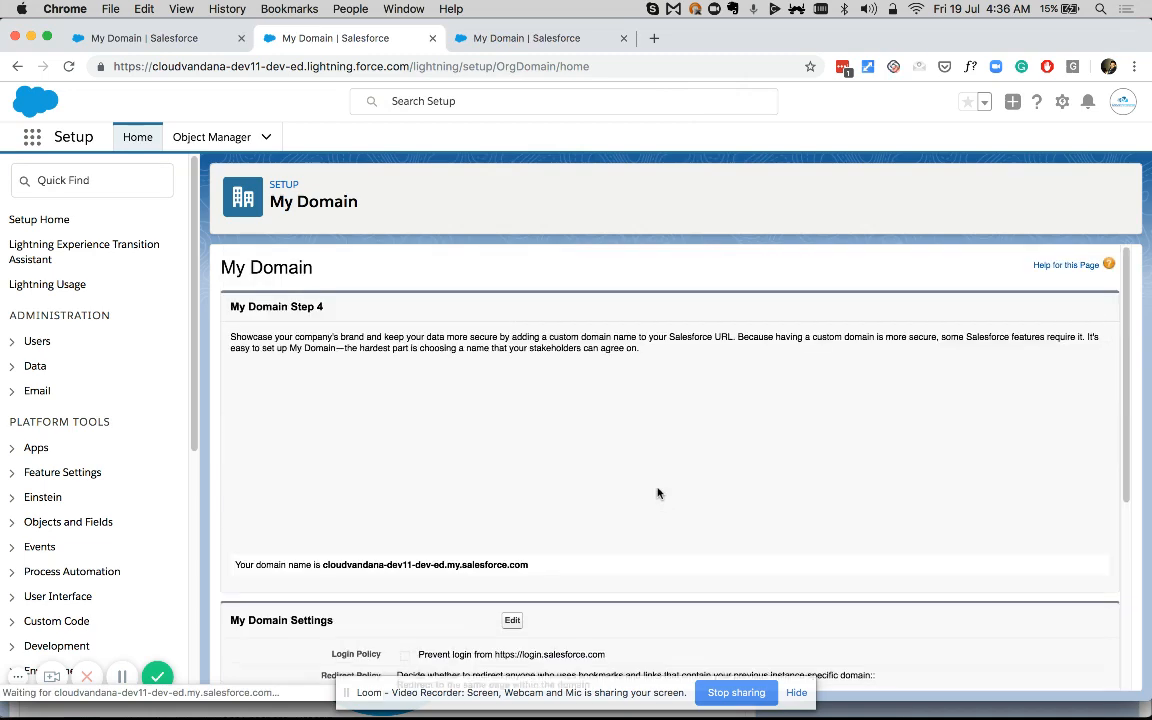
pyautogui.scroll(-3)
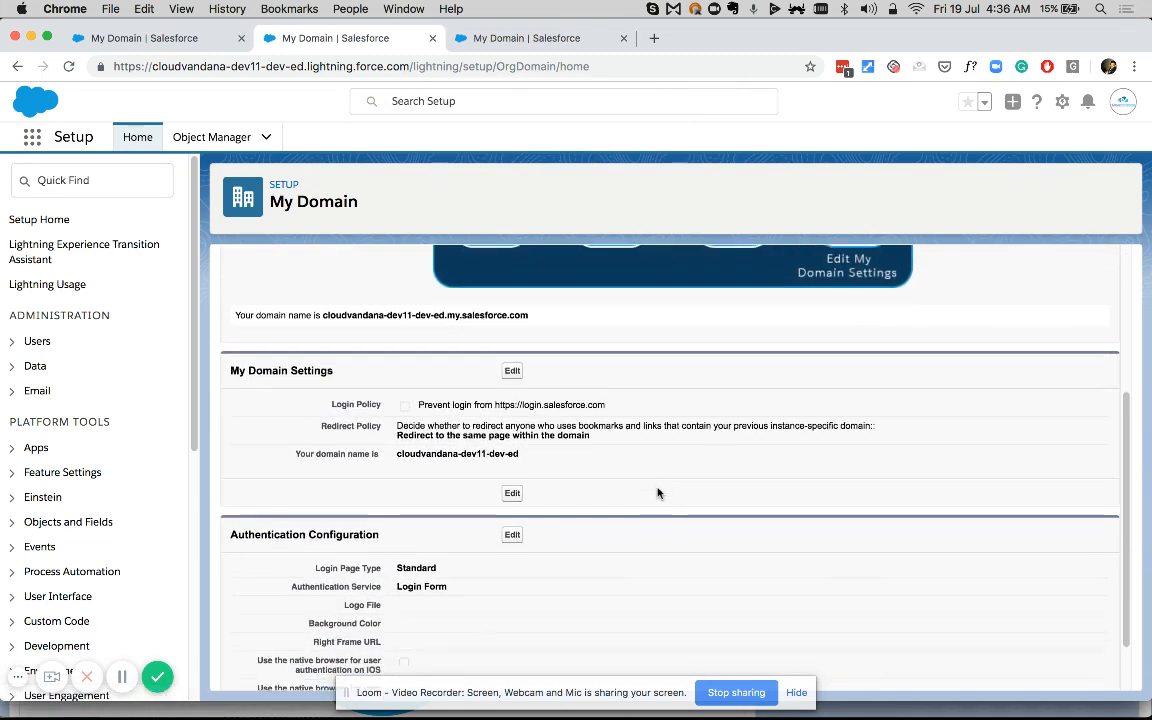
pyautogui.scroll(-3)
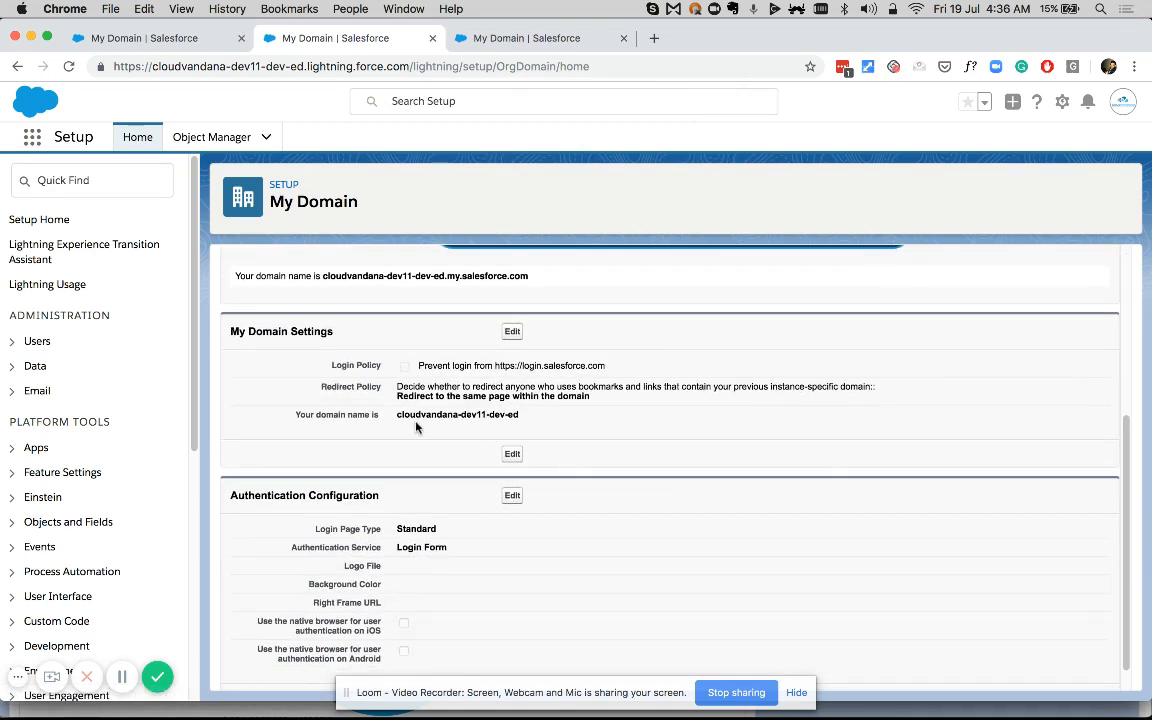
pyautogui.moveTo(500, 428)
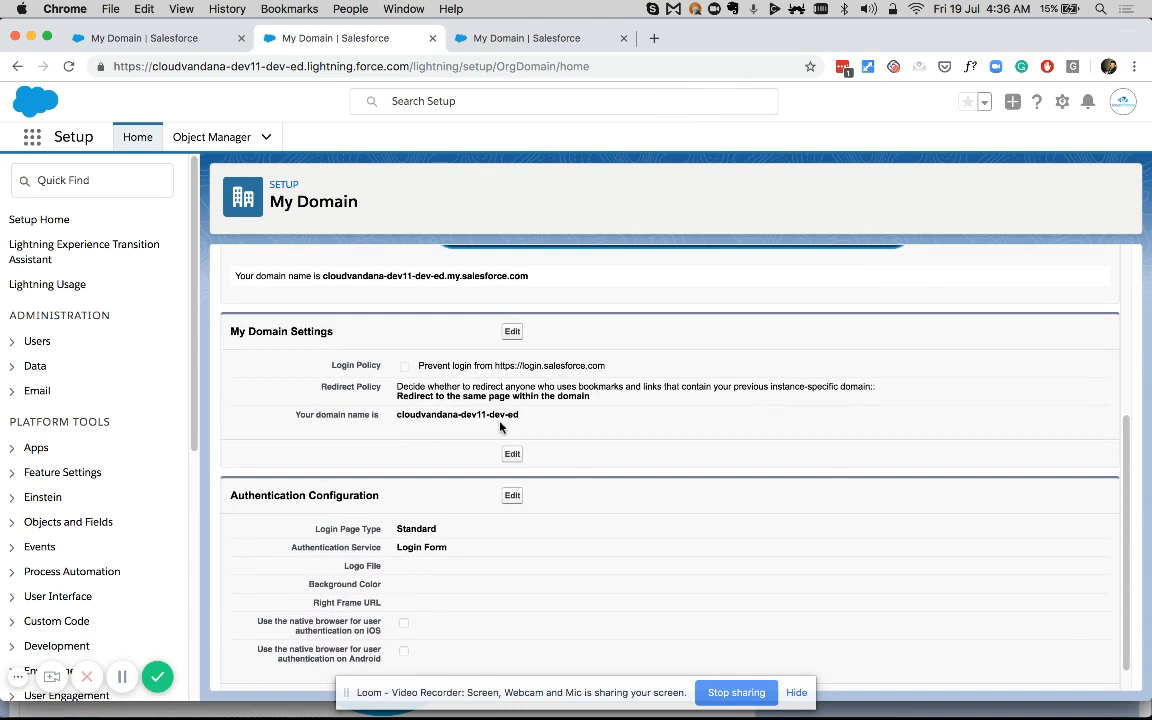
pyautogui.scroll(3)
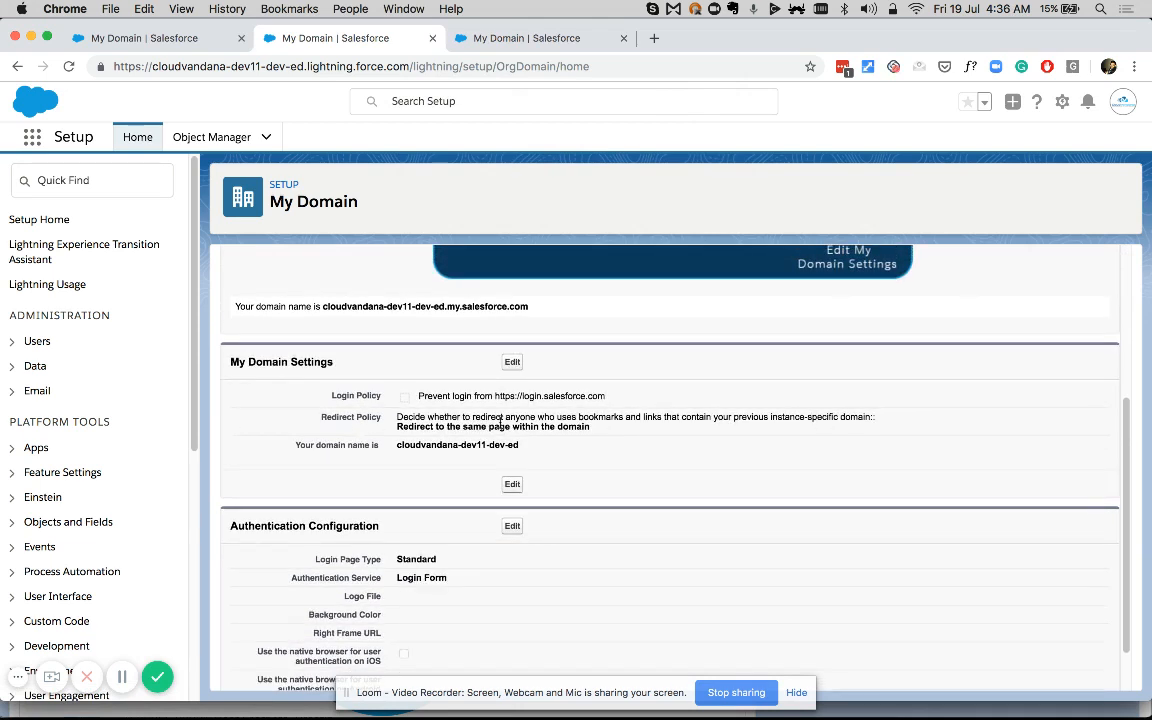